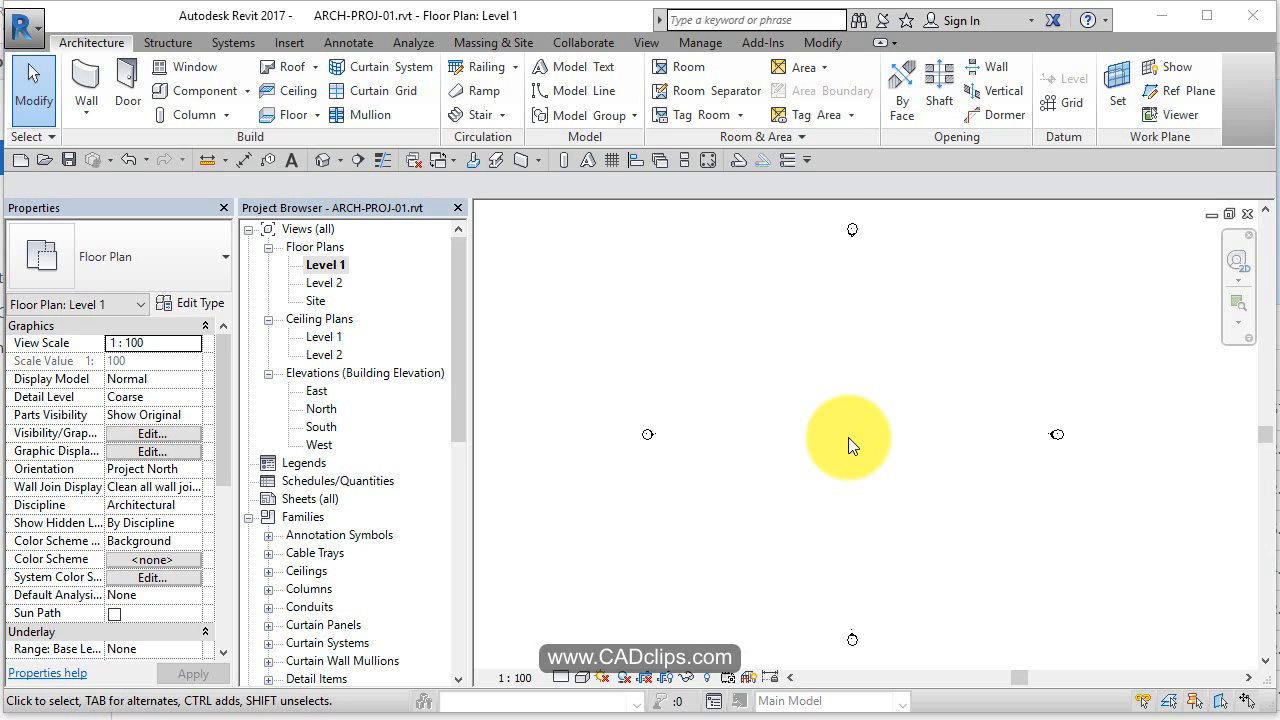
{"action": "mouse_move", "coordinate": [838, 515]}
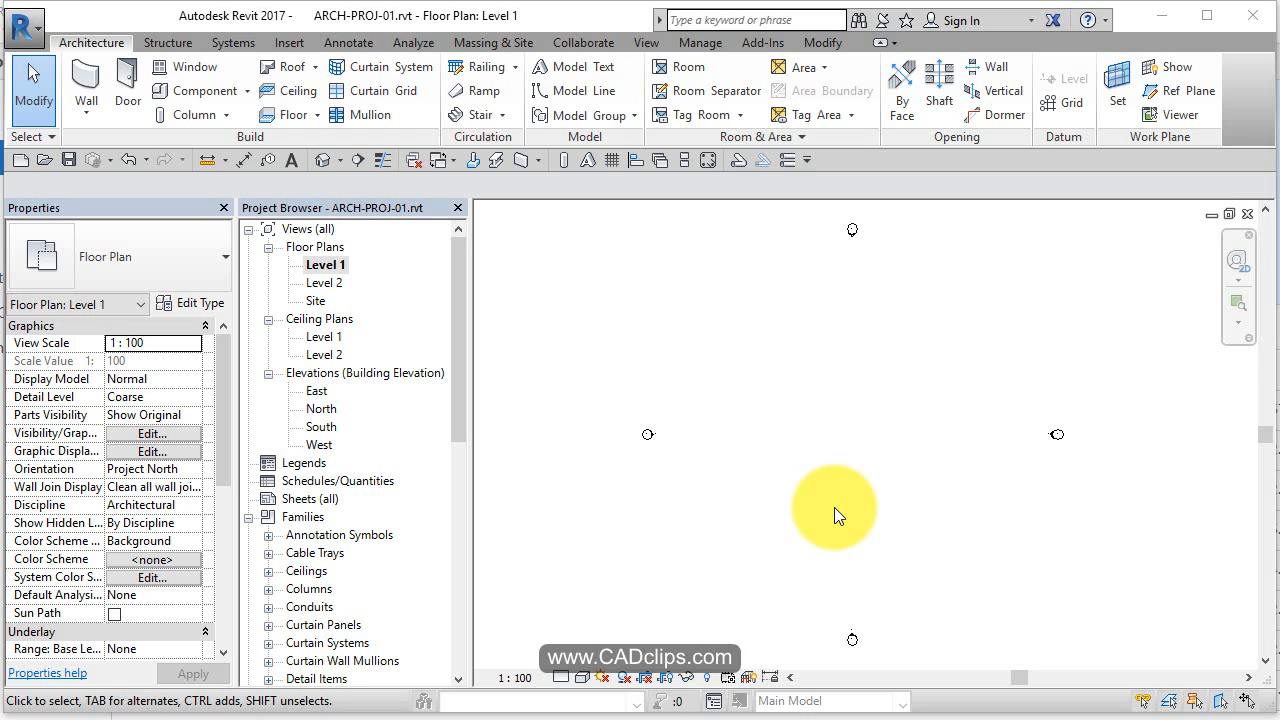
{"action": "mouse_move", "coordinate": [855, 640]}
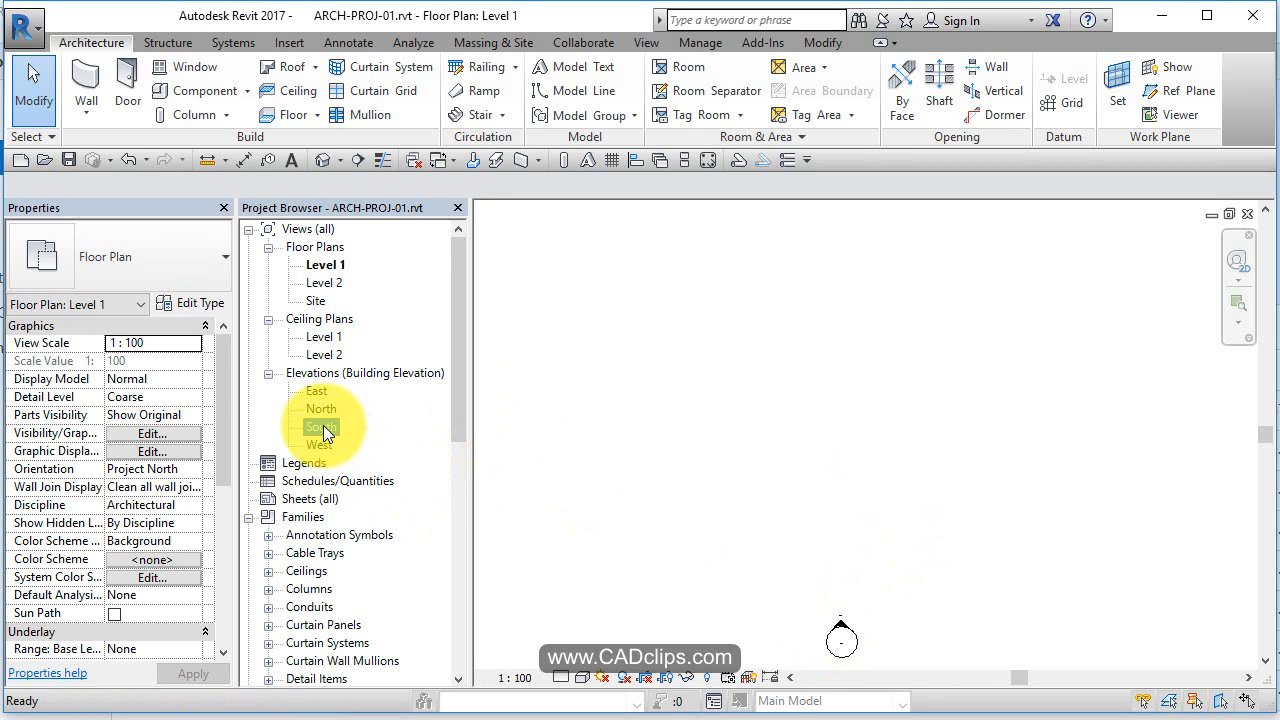
Step: Open the South elevation and pan so Level 1 (0) and Level 2 (4000) heads are visible
{"action": "double_click", "coordinate": [321, 427]}
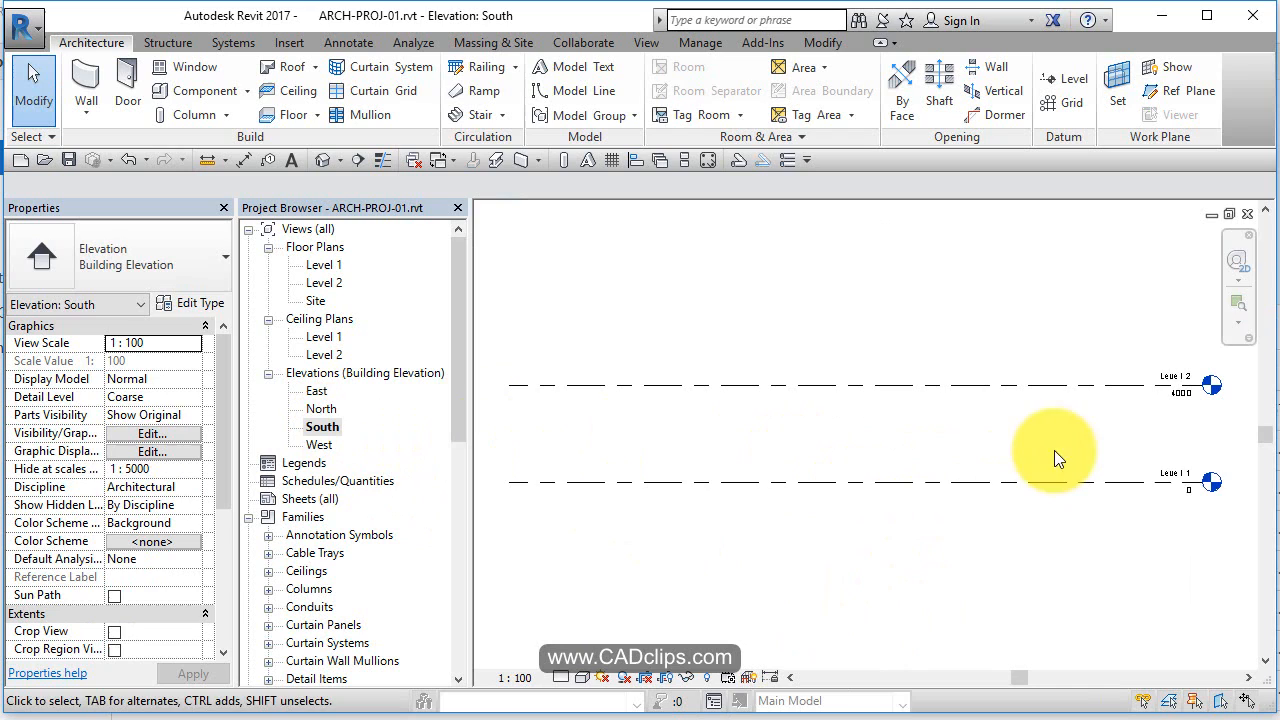
{"action": "mouse_move", "coordinate": [1135, 328]}
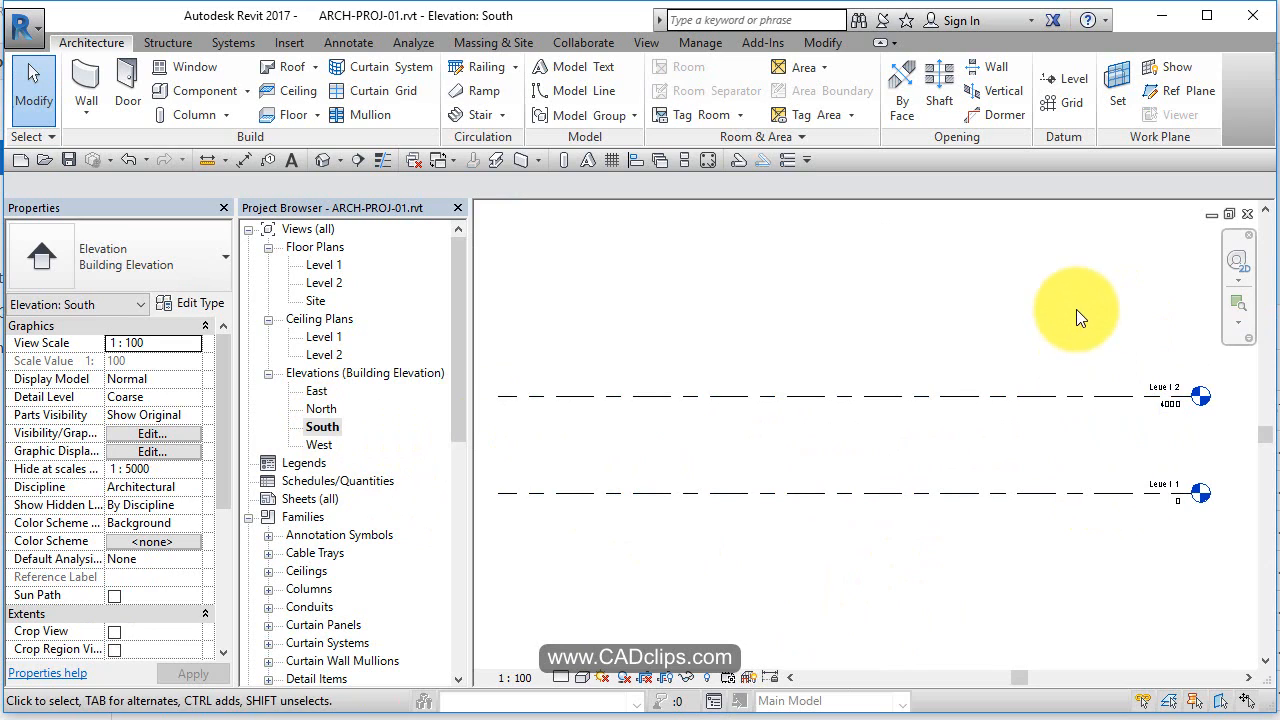
{"action": "left_click_drag", "start_coordinate": [1076, 318], "coordinate": [1034, 358]}
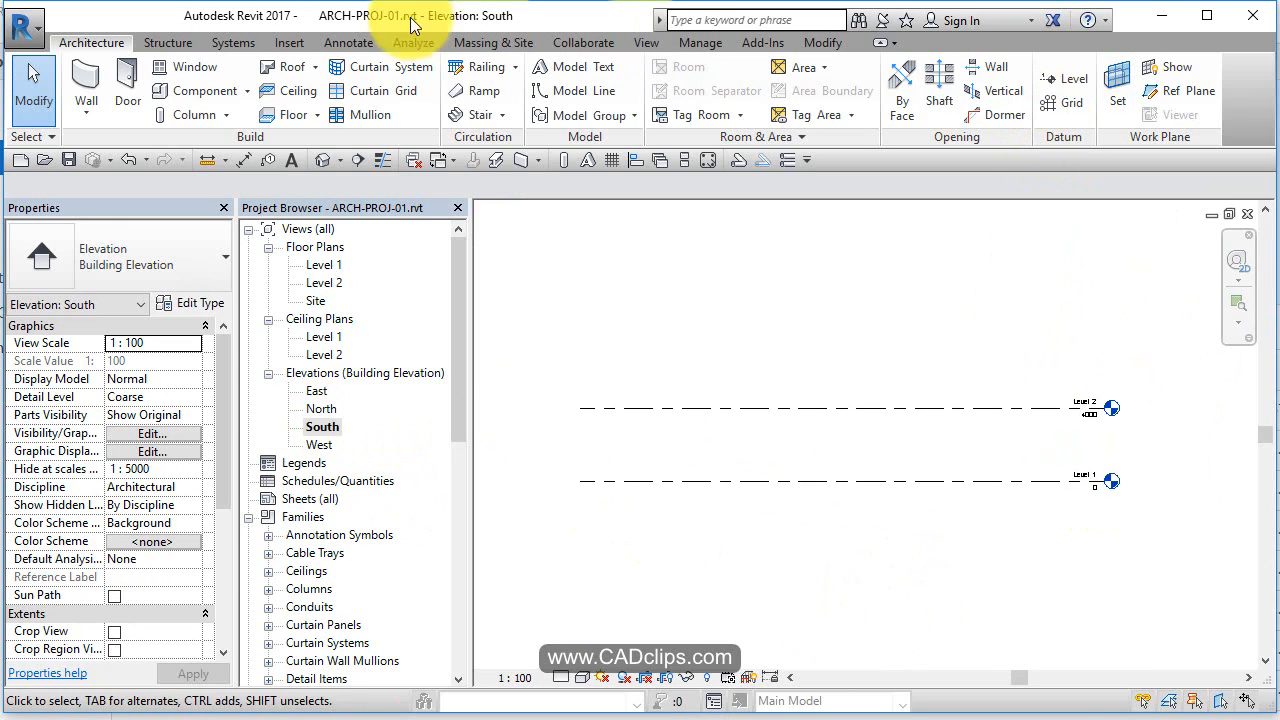
{"action": "mouse_move", "coordinate": [1063, 79]}
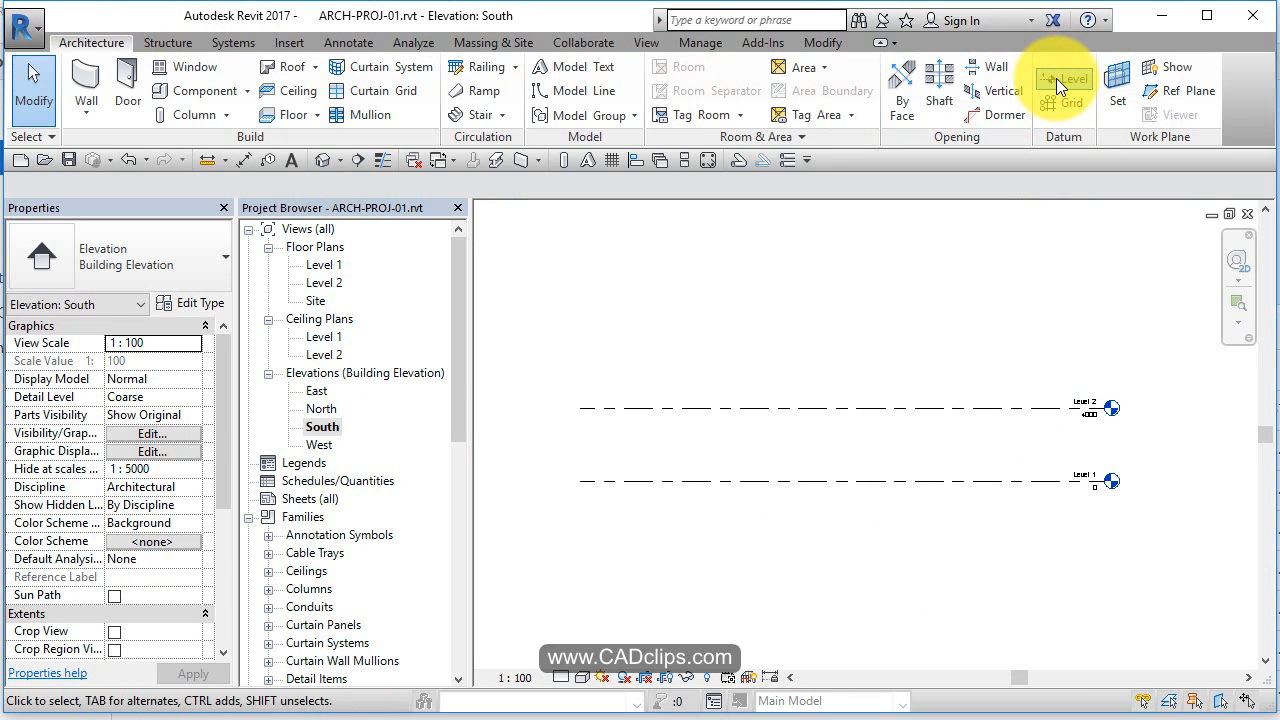
Step: Start a new Level with Plan View Types limited to Floor Plan
{"action": "left_click", "coordinate": [1073, 79]}
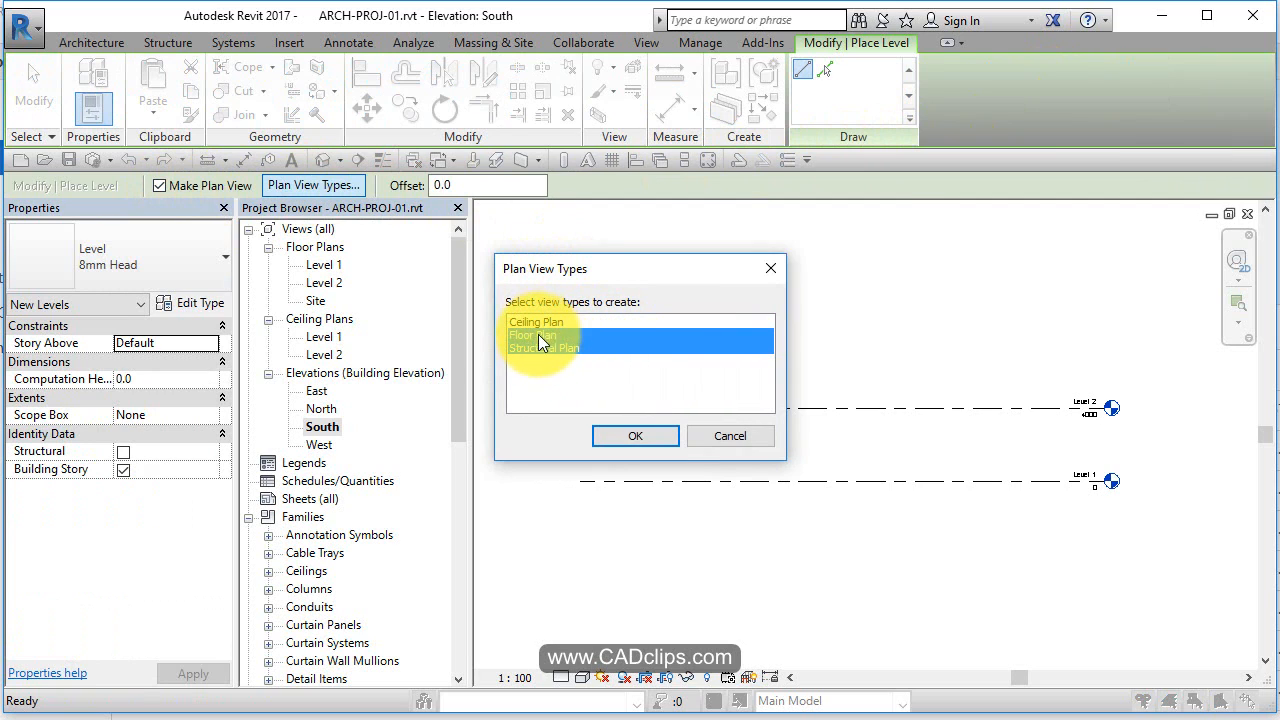
{"action": "left_click", "coordinate": [545, 335]}
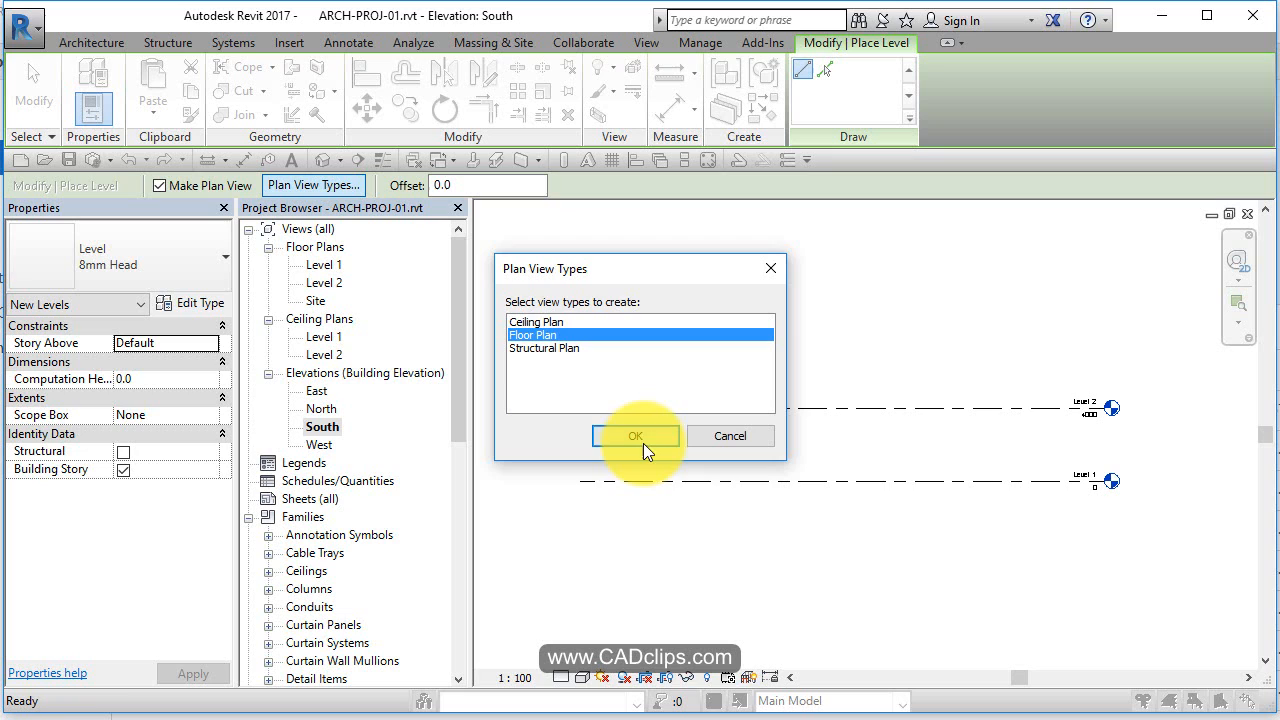
{"action": "left_click", "coordinate": [636, 435]}
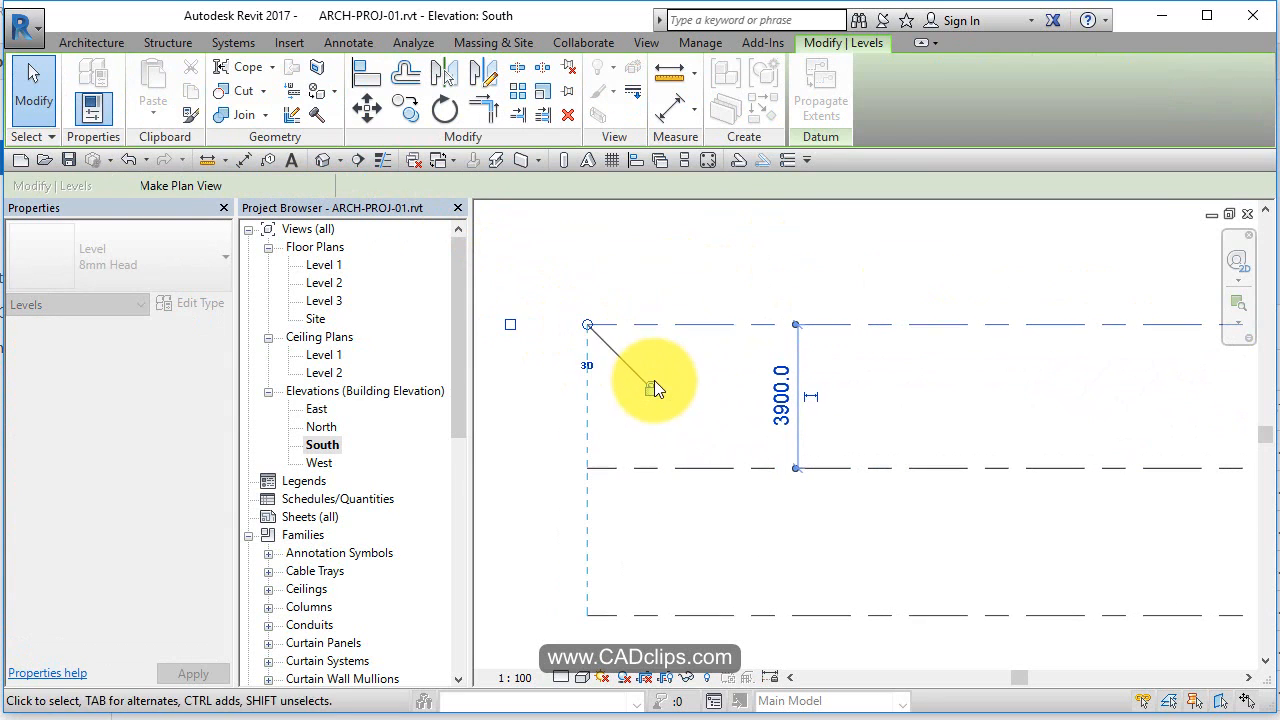
Step: Place Level 3 and set its elevation to 8000, 4000 above Level 2
{"action": "left_click", "coordinate": [650, 390]}
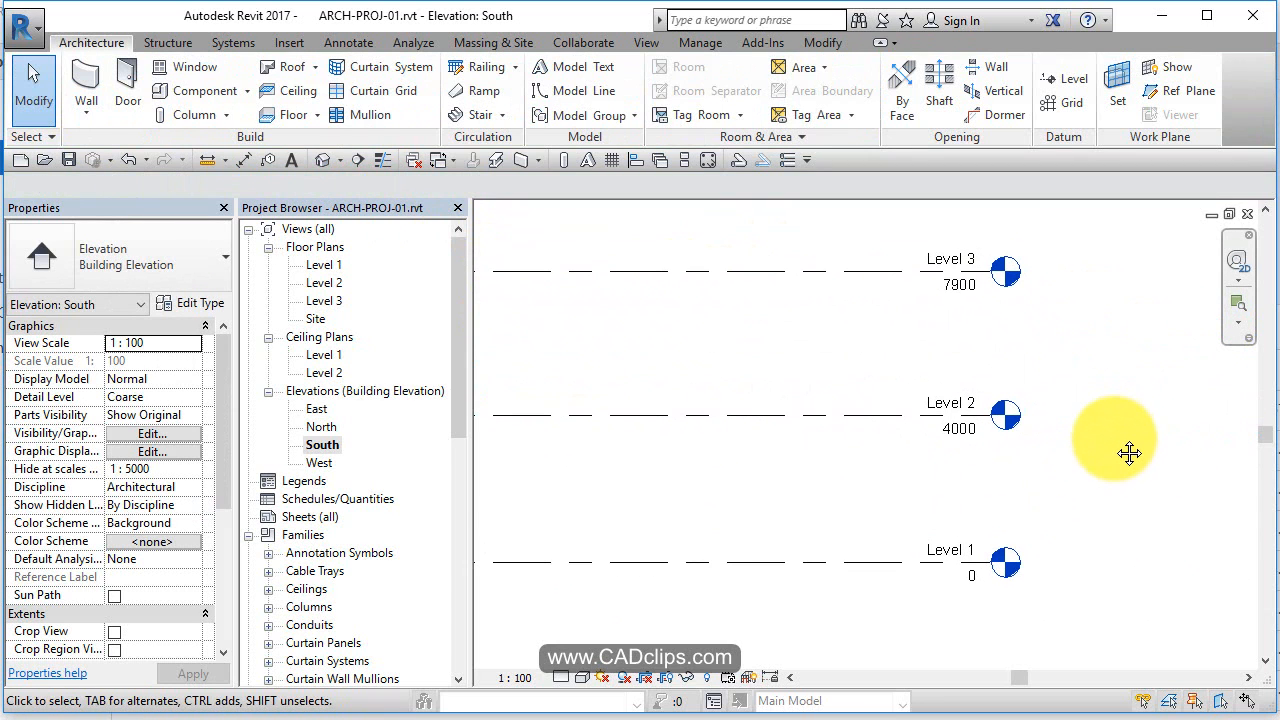
{"action": "mouse_move", "coordinate": [884, 277]}
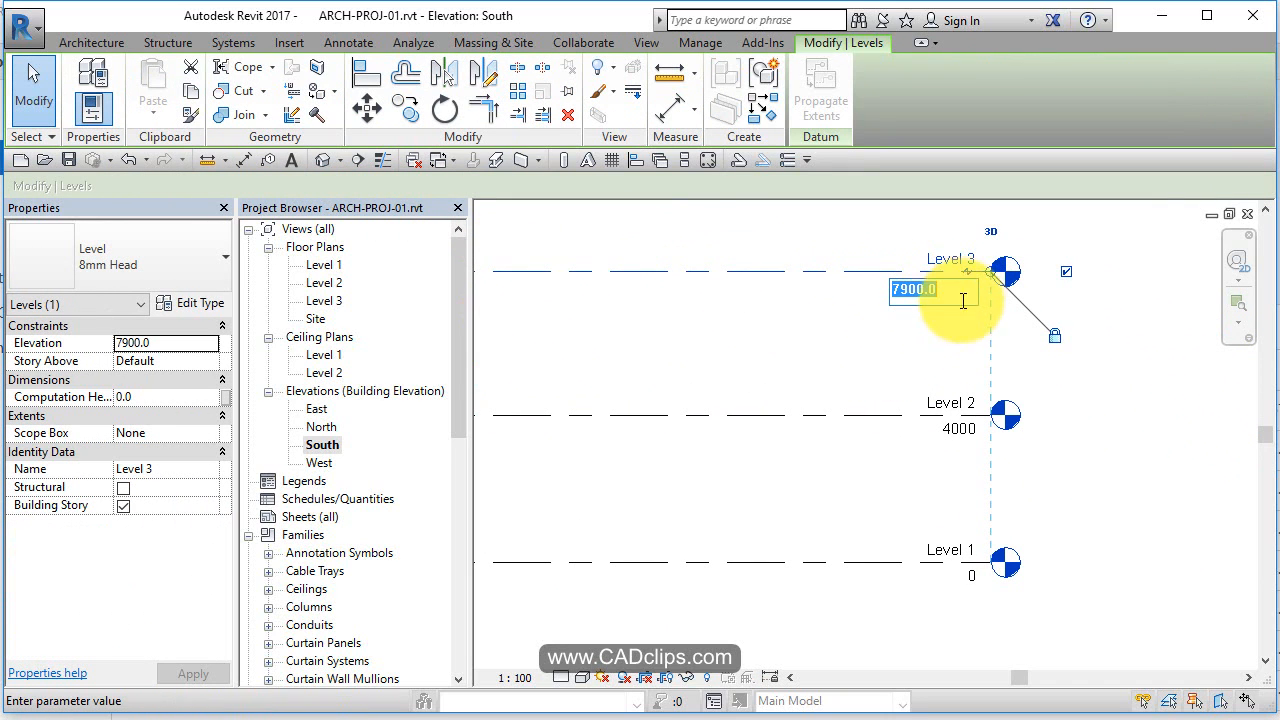
{"action": "type", "text": "40"}
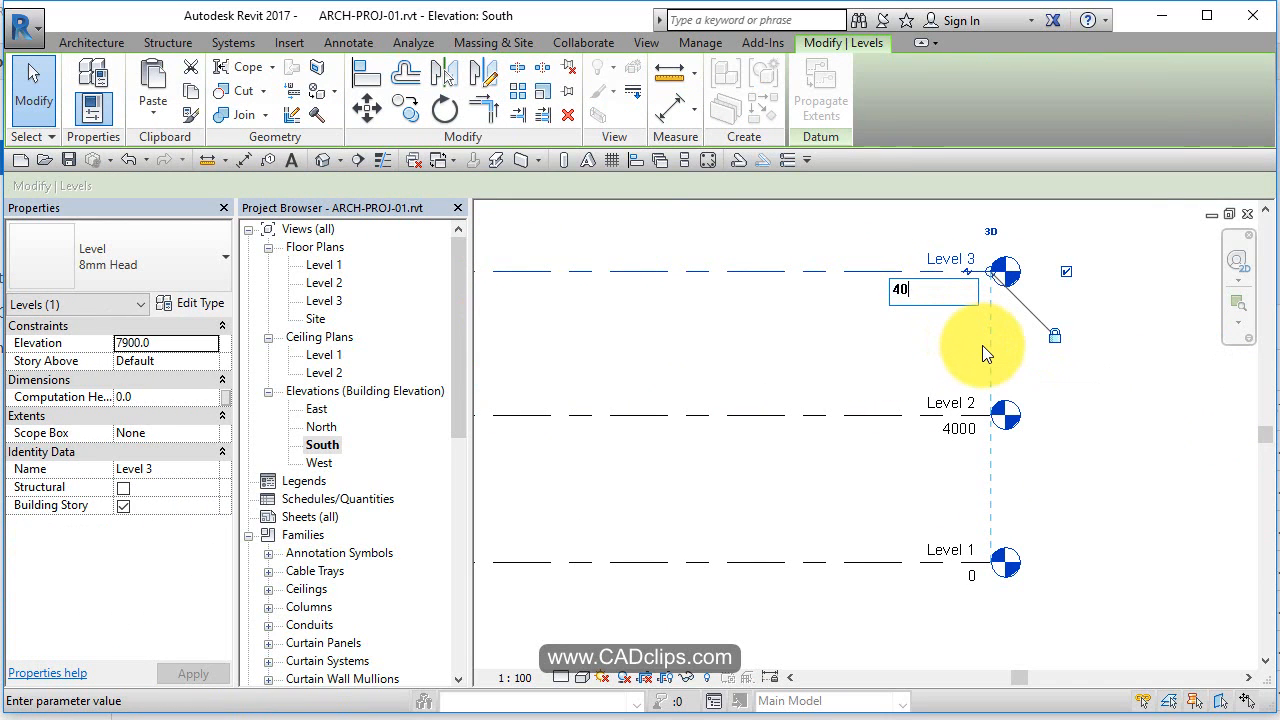
{"action": "type", "text": "4000"}
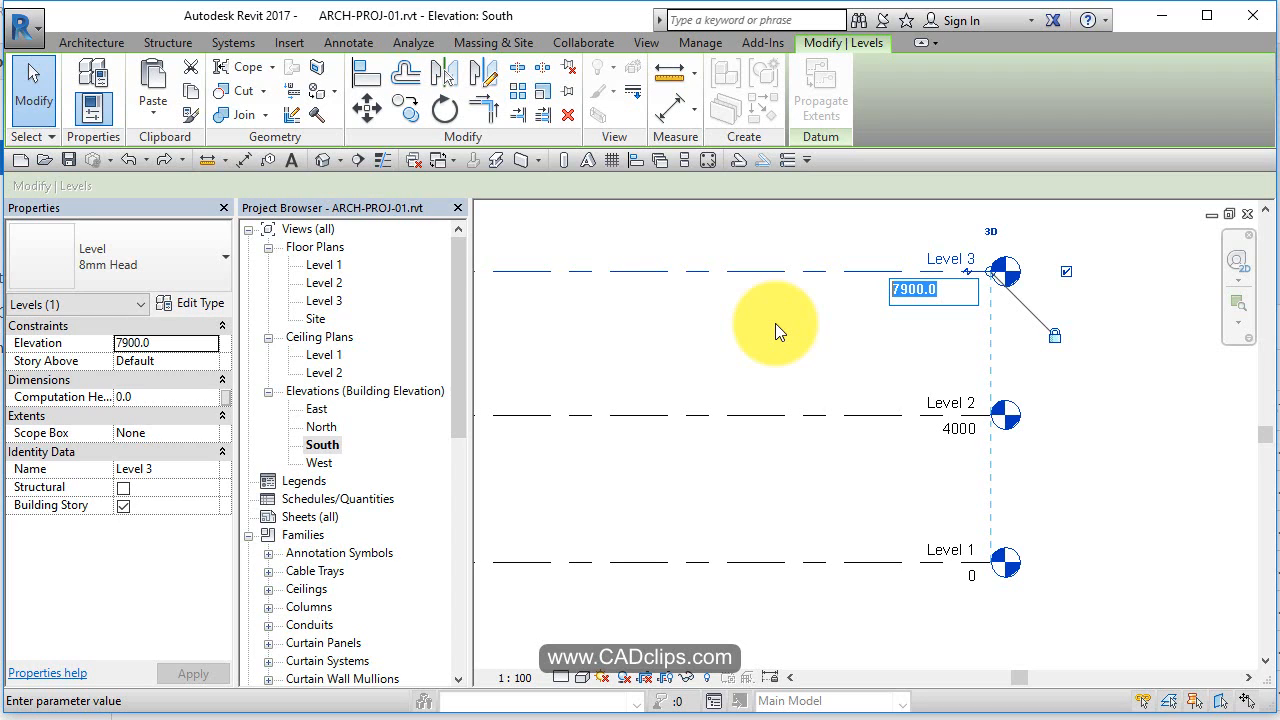
{"action": "type", "text": "4000"}
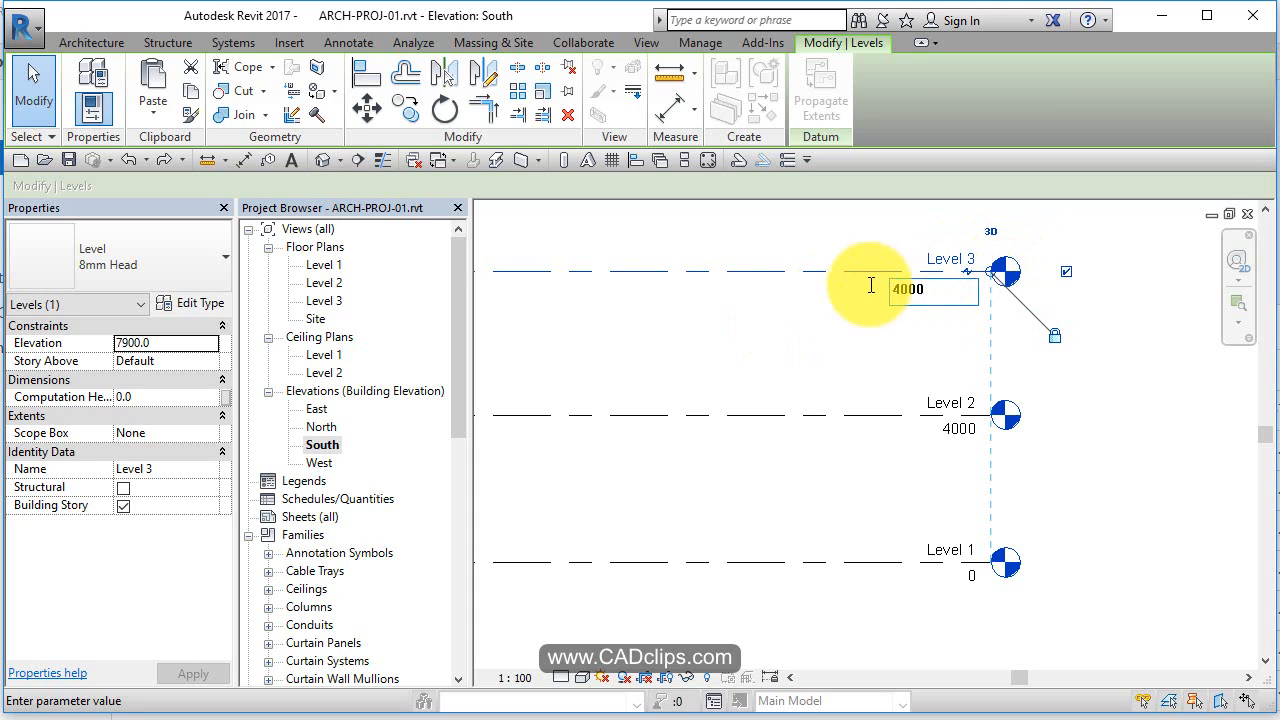
{"action": "type", "text": "8000"}
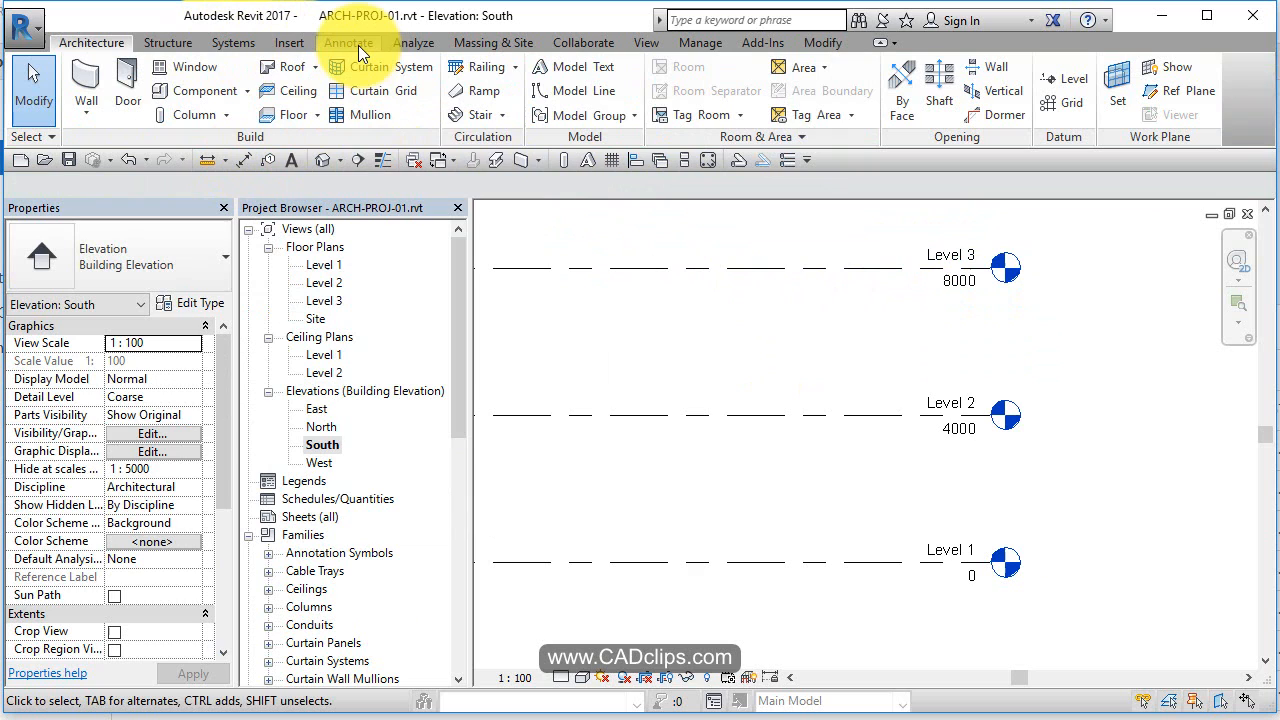
Step: Switch to the Annotate tools to dimension the 4000 gaps between the levels
{"action": "left_click", "coordinate": [348, 42]}
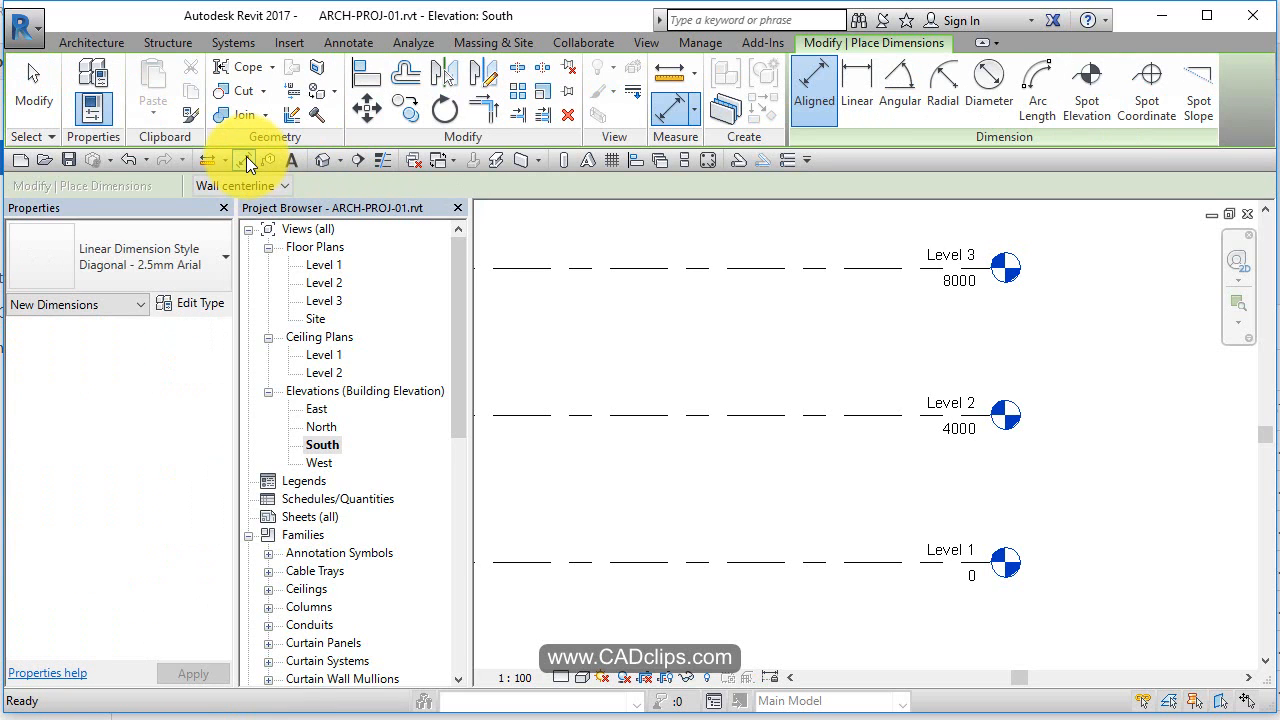
{"action": "mouse_move", "coordinate": [885, 561]}
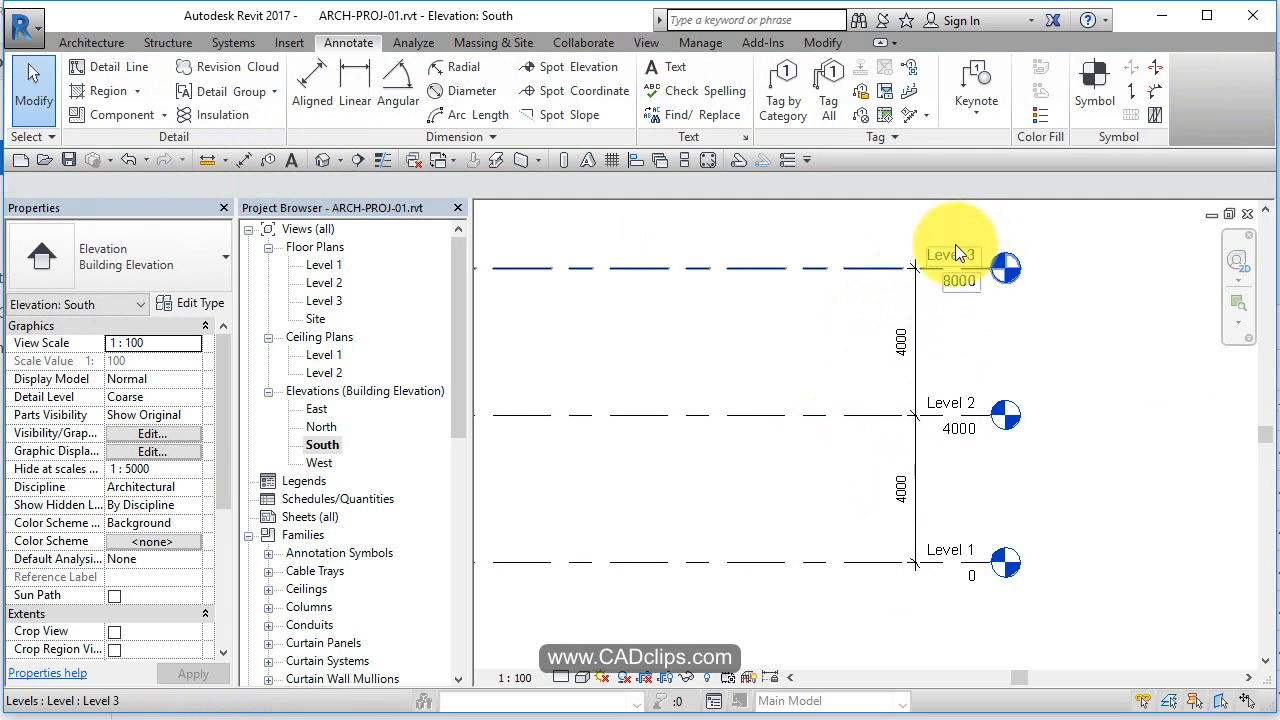
Step: Rename Level 3 to T / Roof with its views, then rename Level 1 to T / Main
{"action": "double_click", "coordinate": [948, 253]}
{"action": "type", "text": "T/ROOF"}
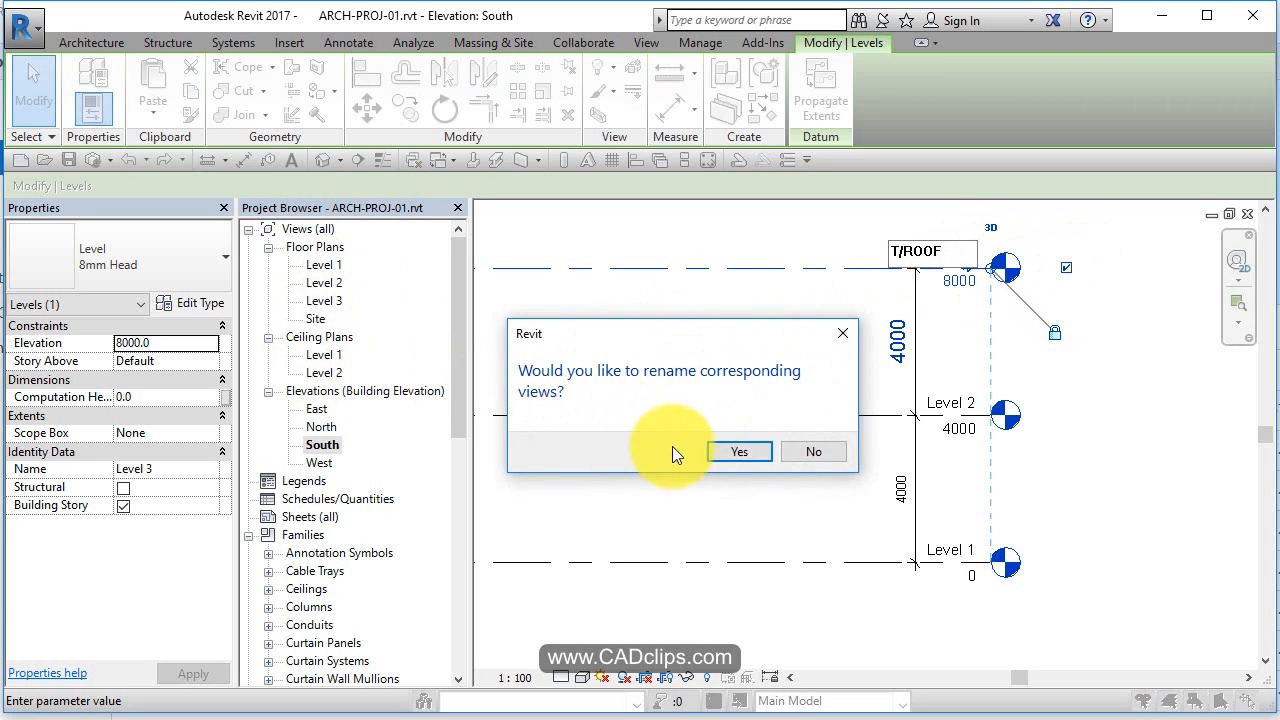
{"action": "left_click", "coordinate": [739, 451]}
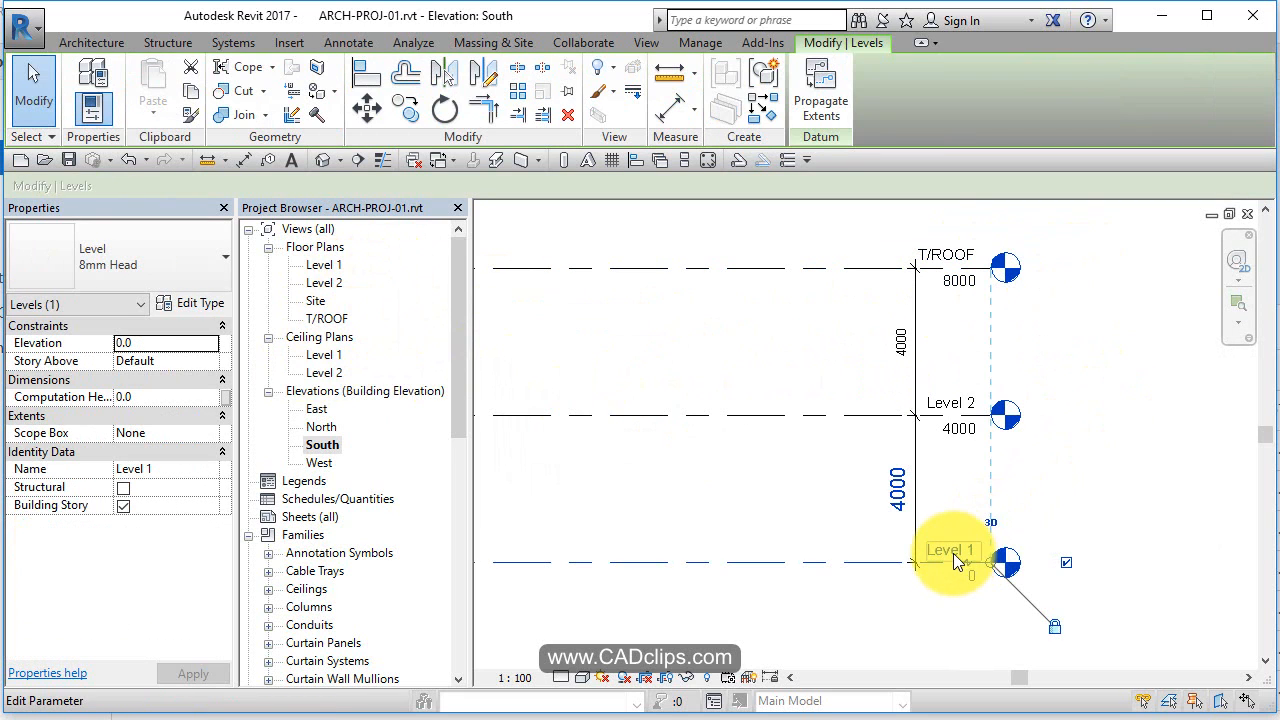
{"action": "double_click", "coordinate": [951, 549]}
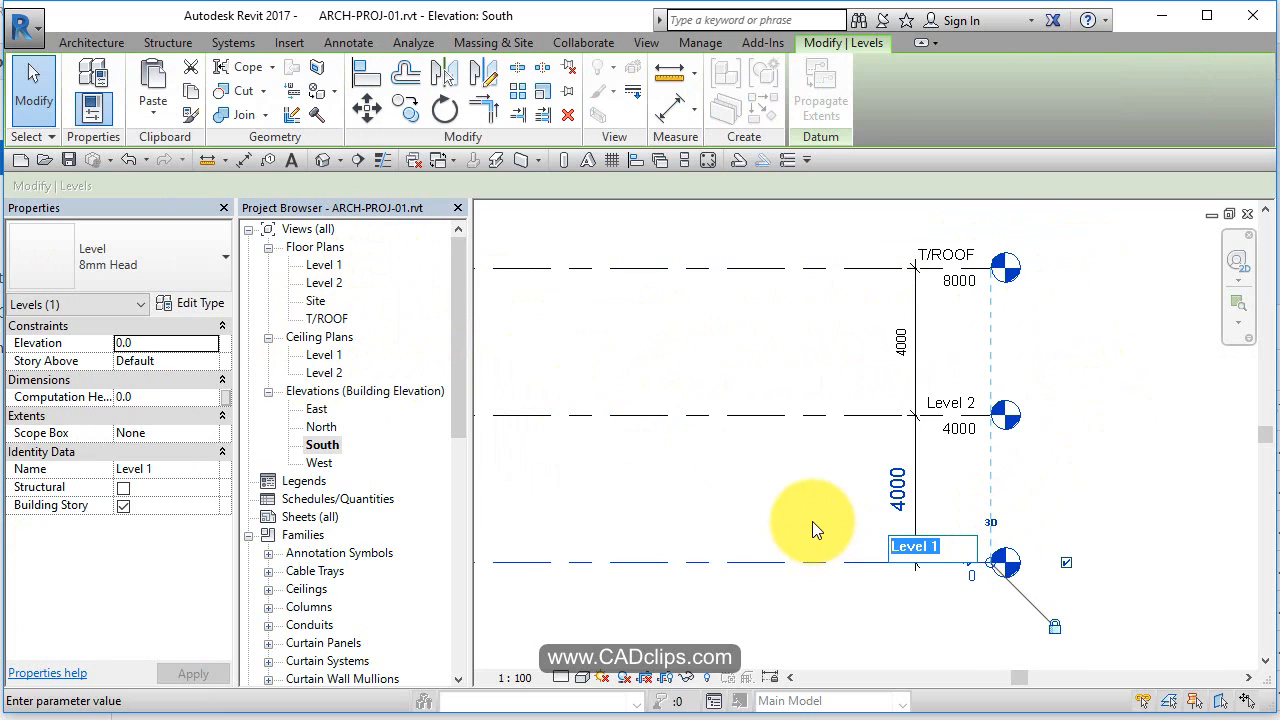
{"action": "type", "text": "T / Main"}
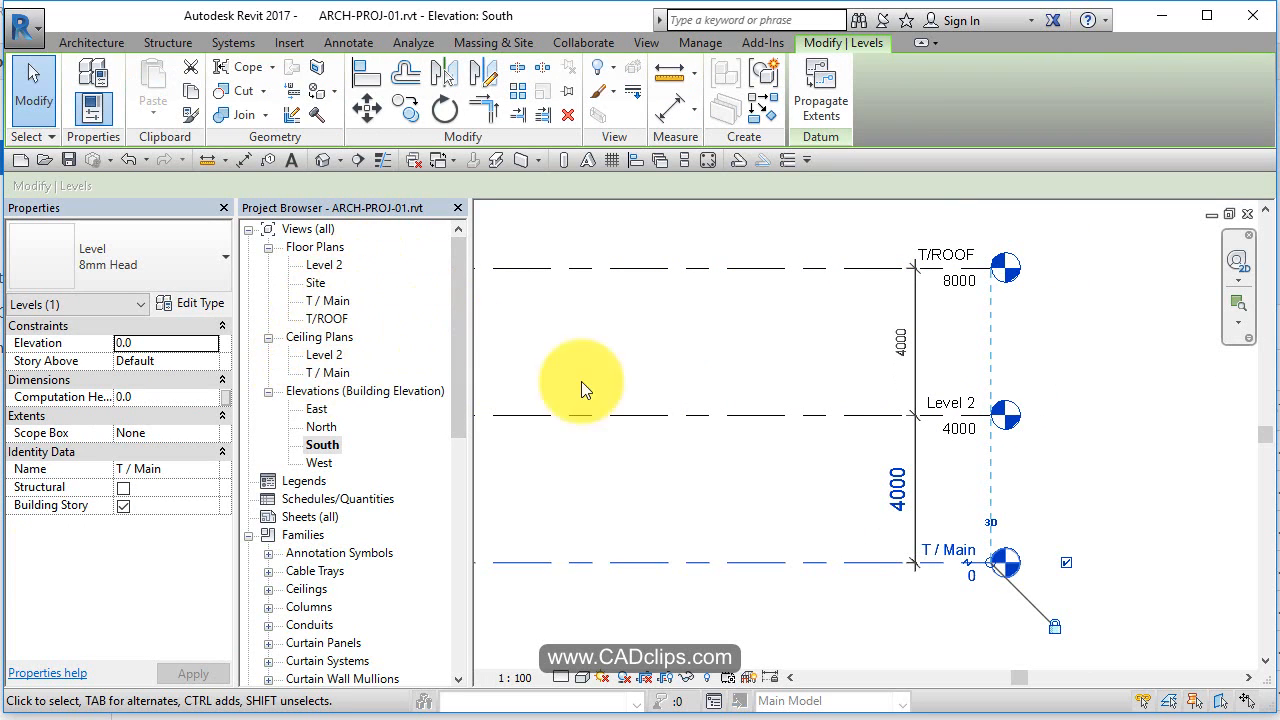
Step: Rename Level 2 to T / 2nd, accepting renaming of the matching plan views
{"action": "double_click", "coordinate": [947, 402]}
{"action": "type", "text": "T / 2nd"}
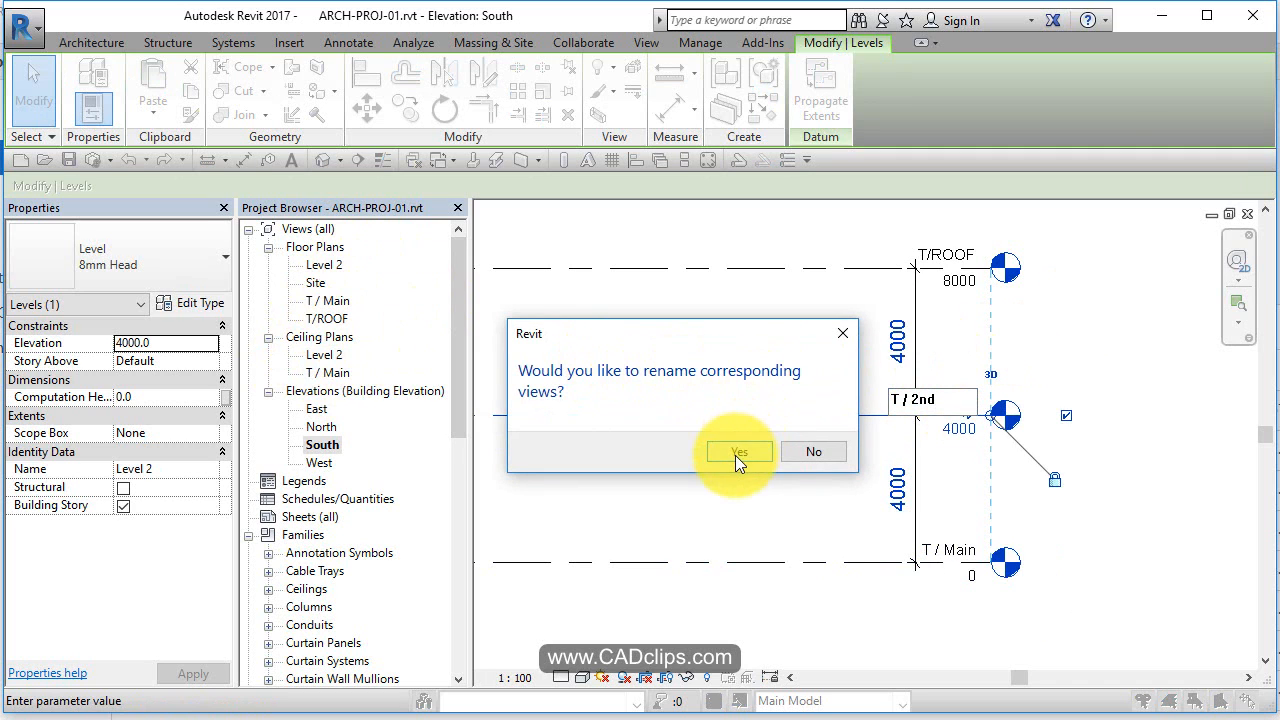
{"action": "left_click", "coordinate": [739, 451]}
{"action": "type", "text": "T / Roof"}
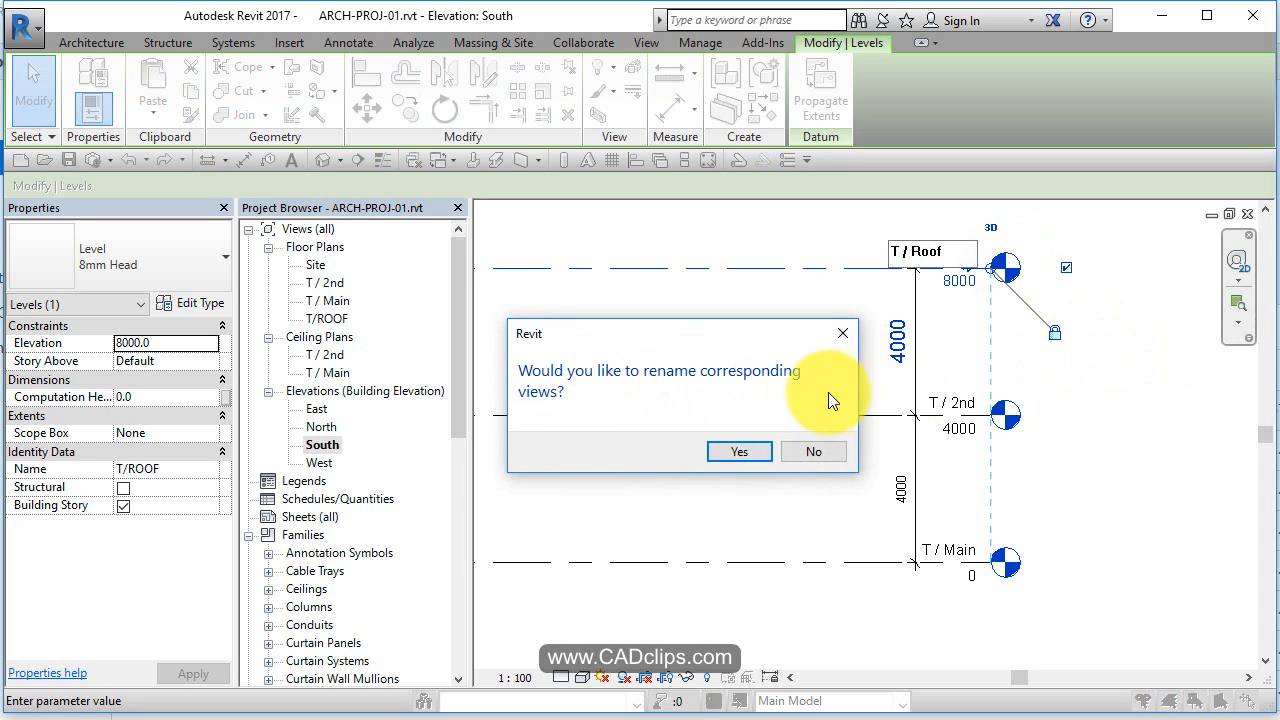
{"action": "left_click", "coordinate": [738, 451]}
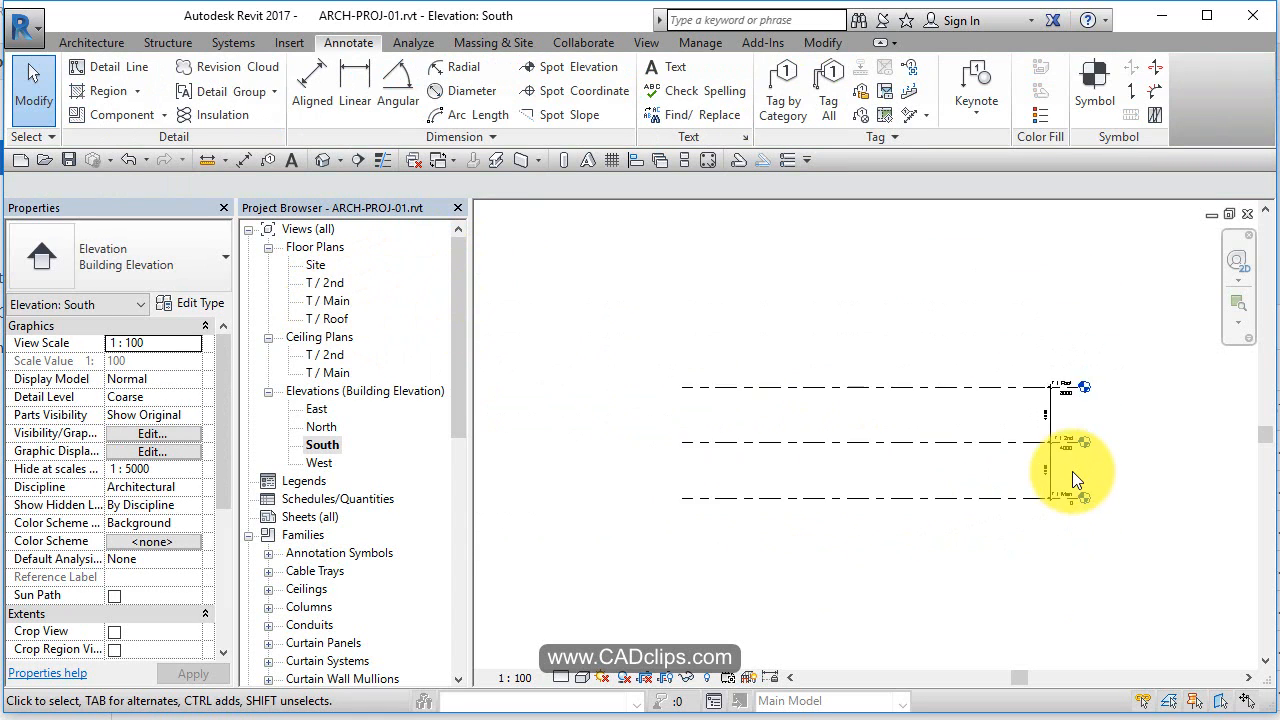
Step: Select the T / Roof and other levels to adjust their left-end extents
{"action": "left_click", "coordinate": [1073, 490]}
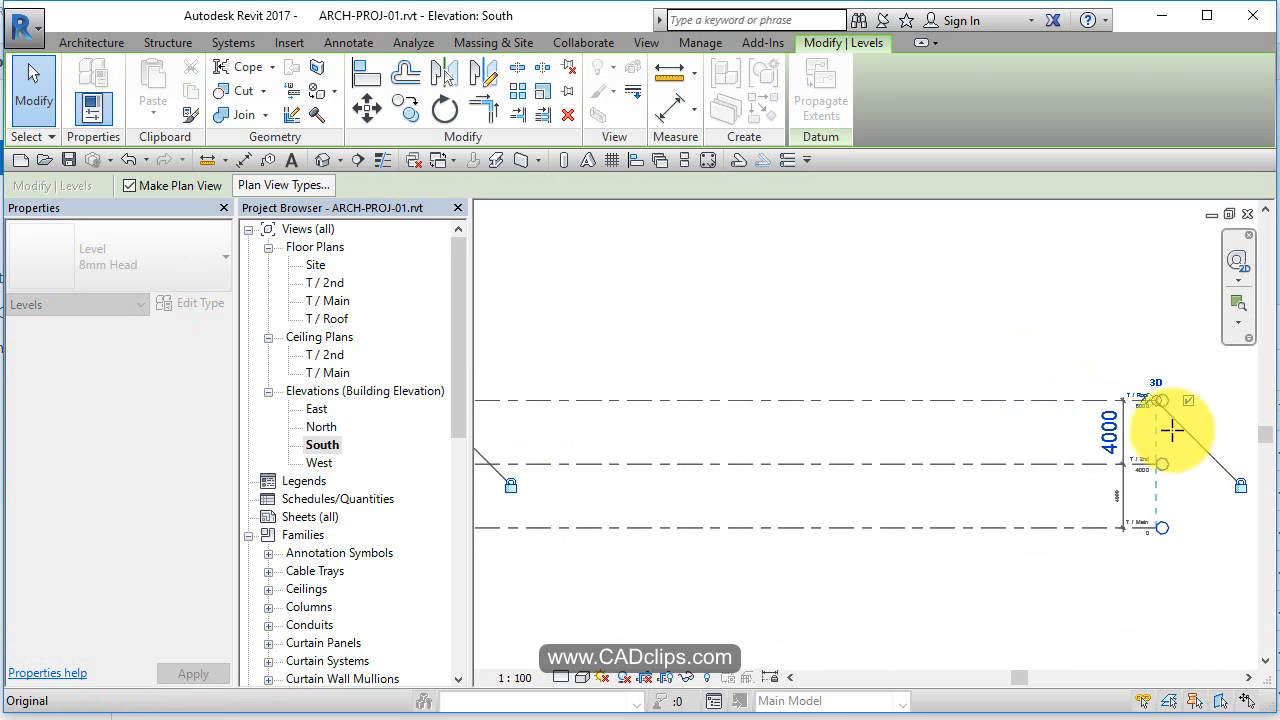
{"action": "left_click", "coordinate": [1160, 433]}
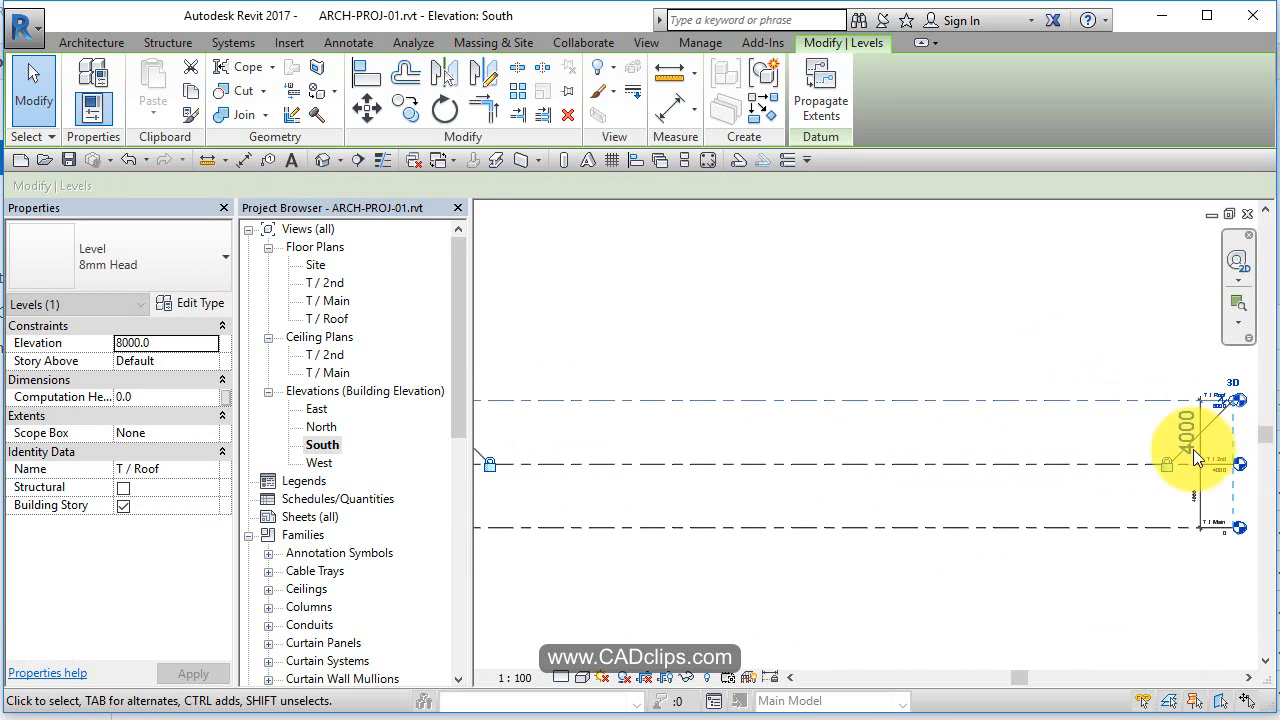
{"action": "left_click", "coordinate": [348, 42]}
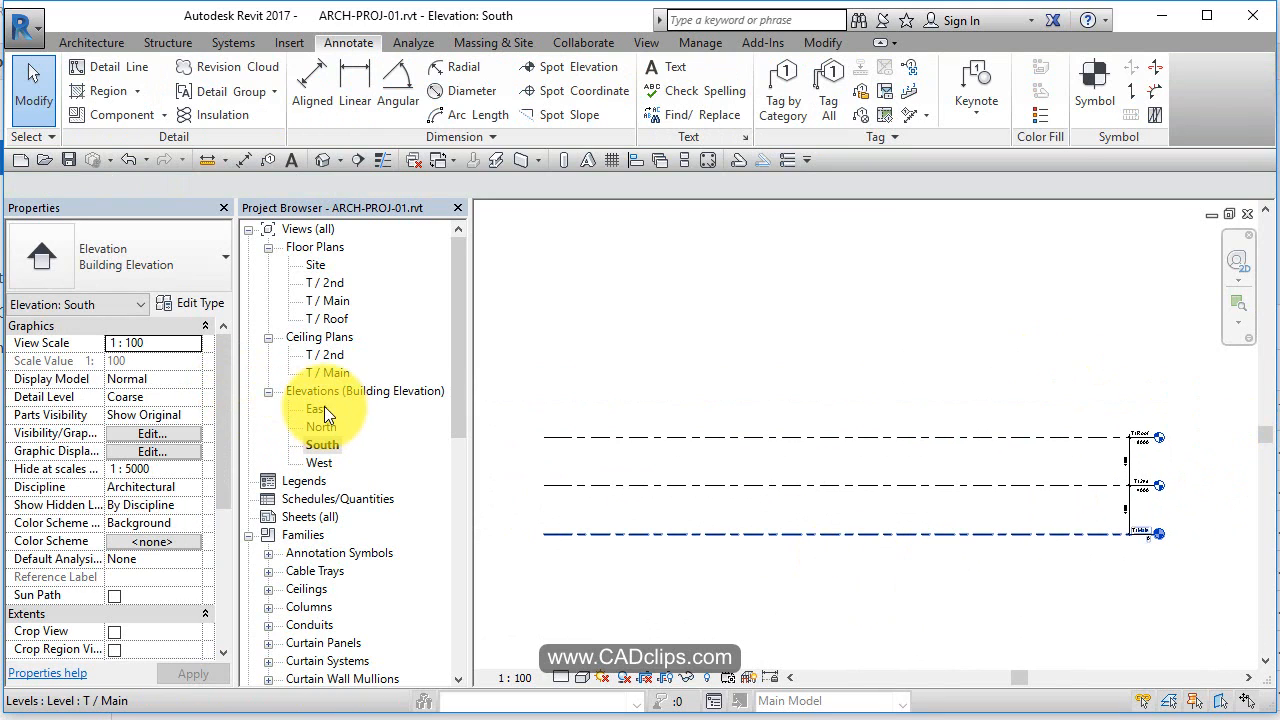
Step: Open the East elevation showing T / Main, T / 2nd, T / Roof and clear the selection
{"action": "double_click", "coordinate": [316, 408]}
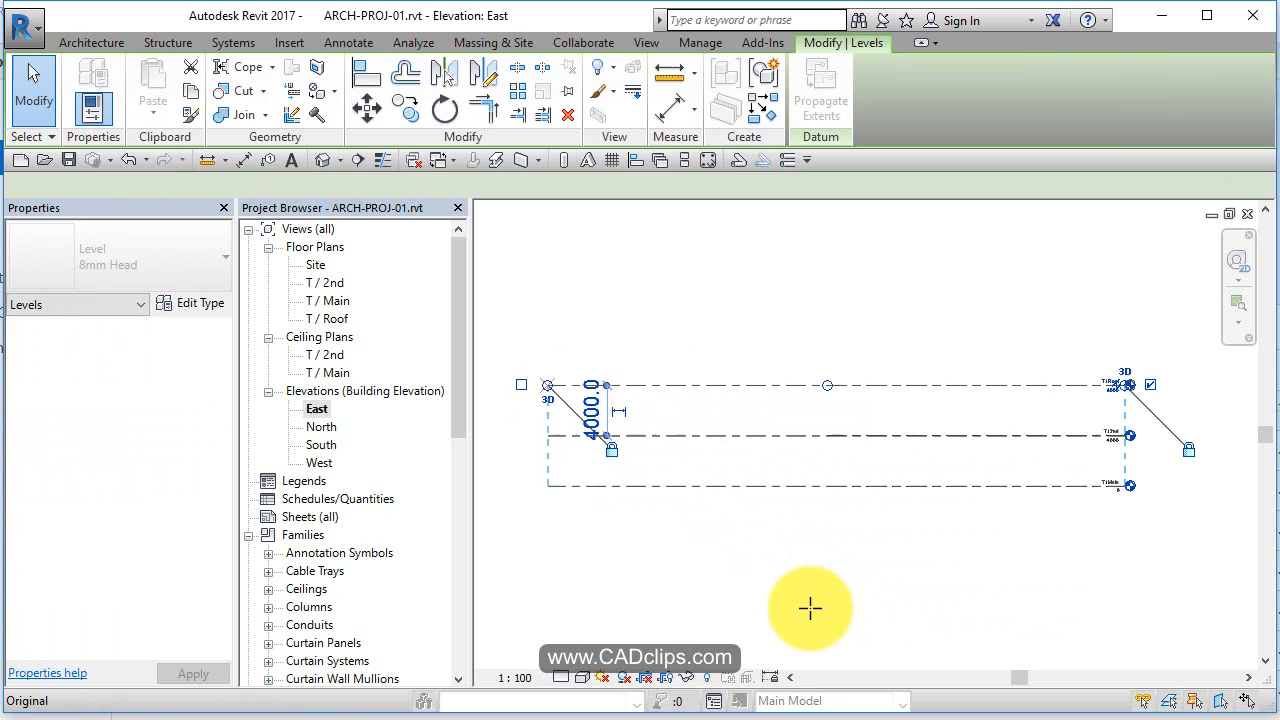
{"action": "left_click", "coordinate": [347, 42]}
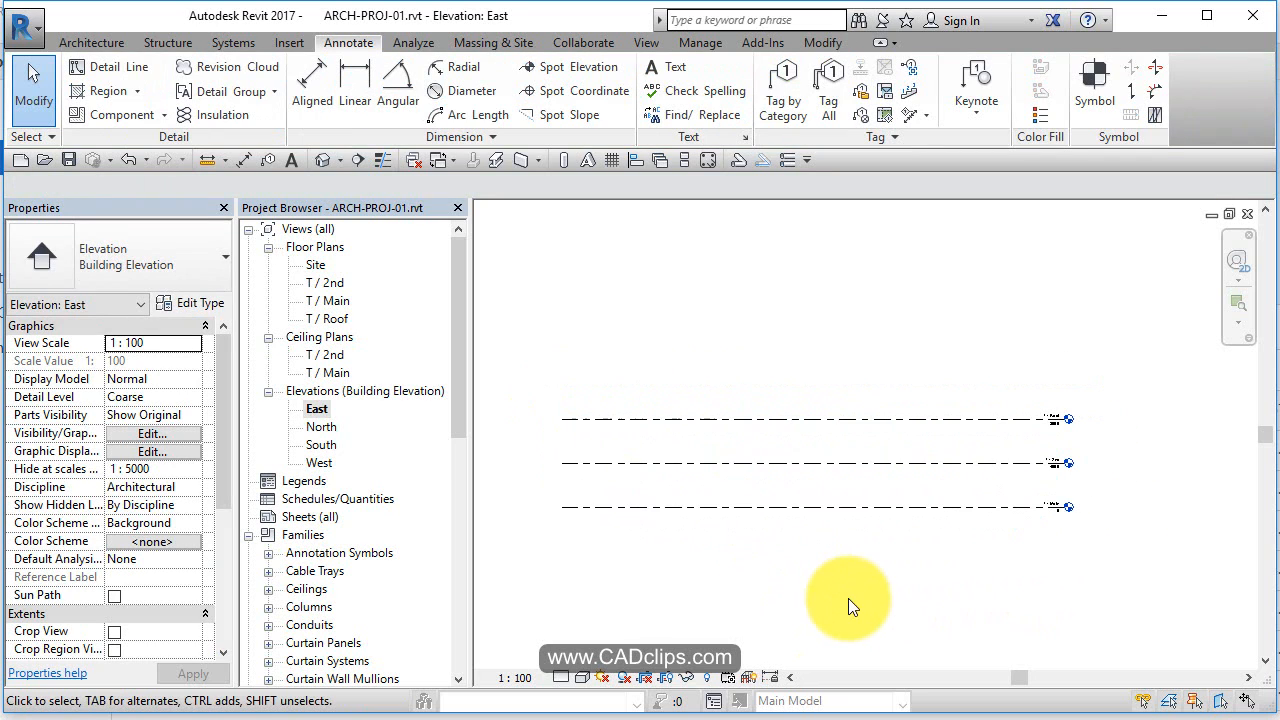
{"action": "mouse_move", "coordinate": [865, 593]}
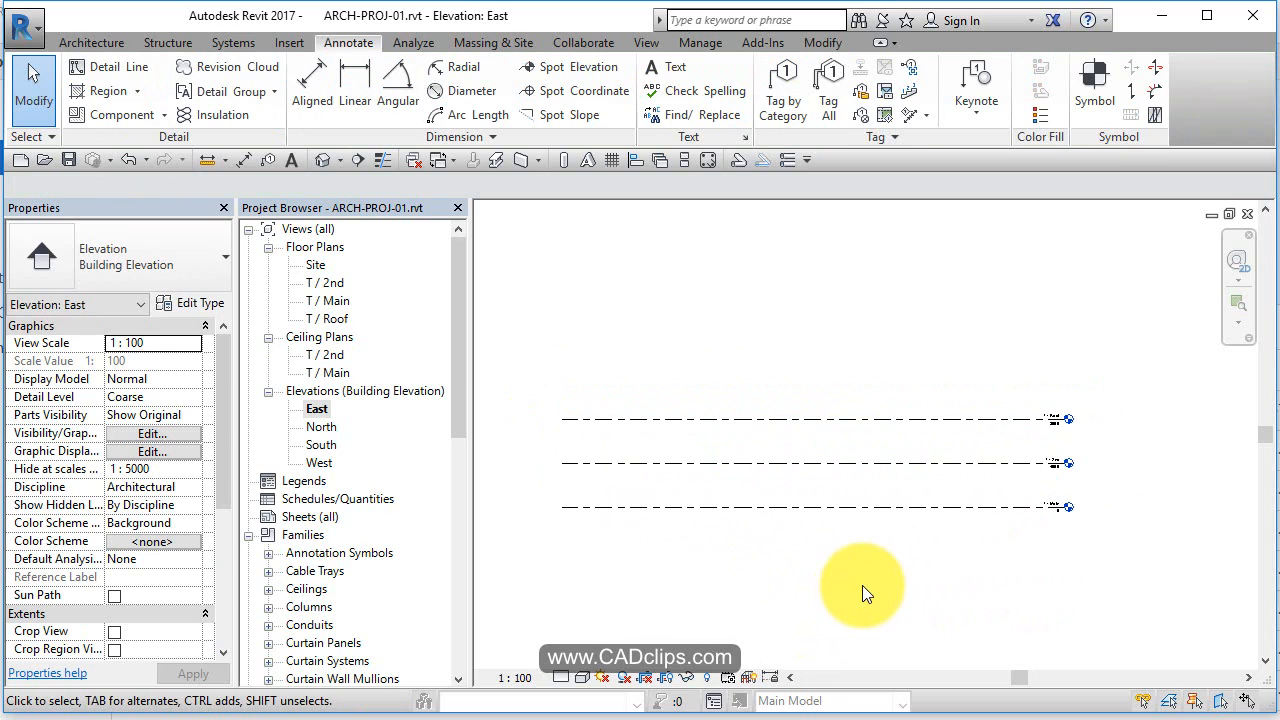
{"action": "mouse_move", "coordinate": [855, 583]}
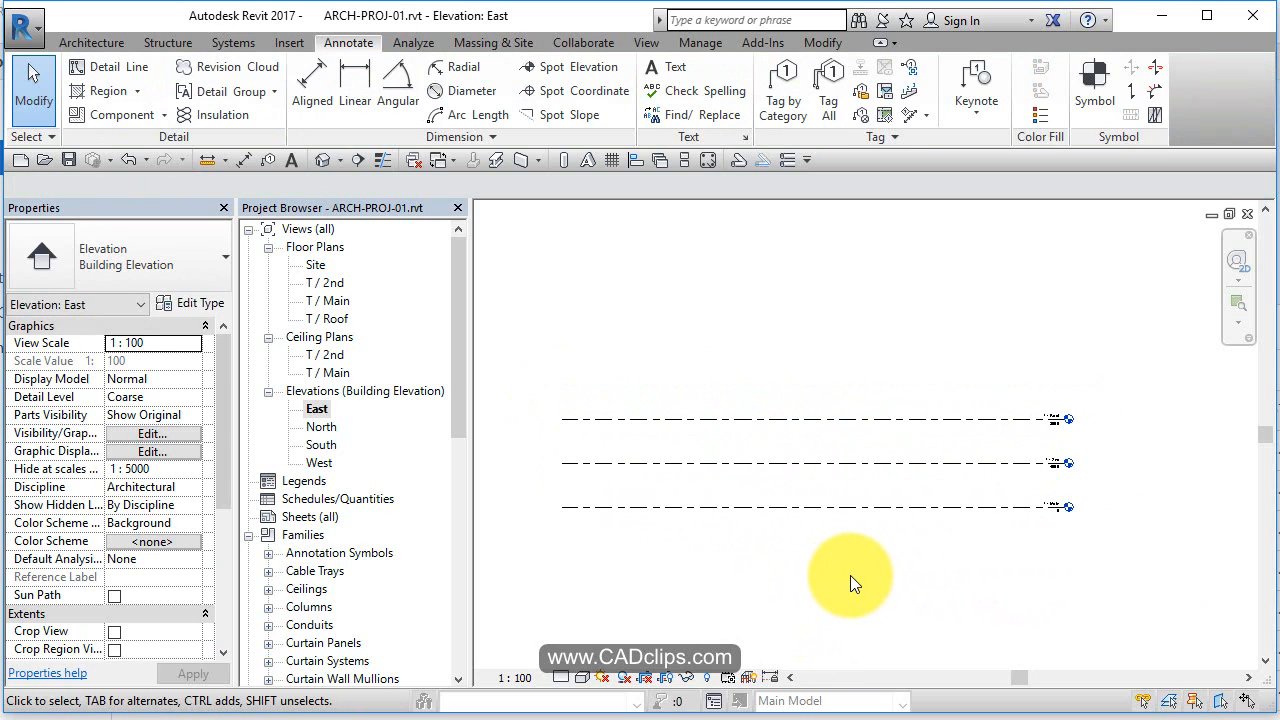
{"action": "mouse_move", "coordinate": [398, 318]}
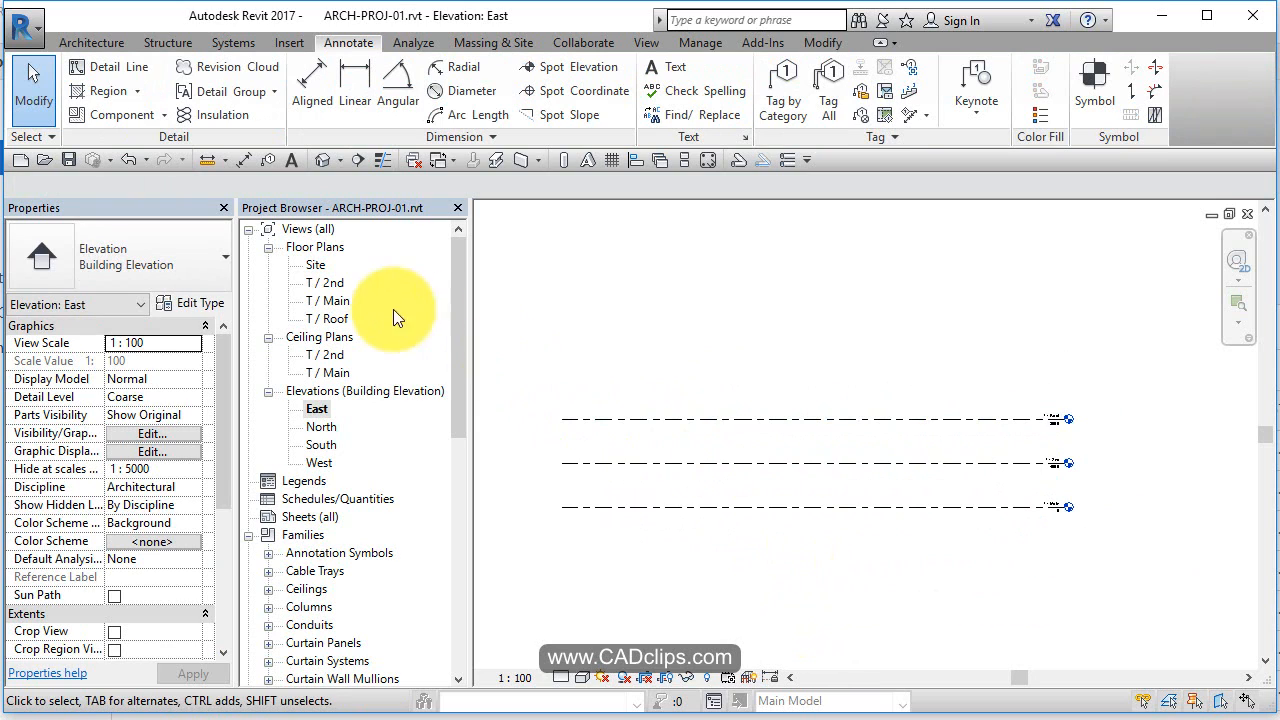
Step: Open the T / Main floor plan from the Project Browser
{"action": "double_click", "coordinate": [328, 300]}
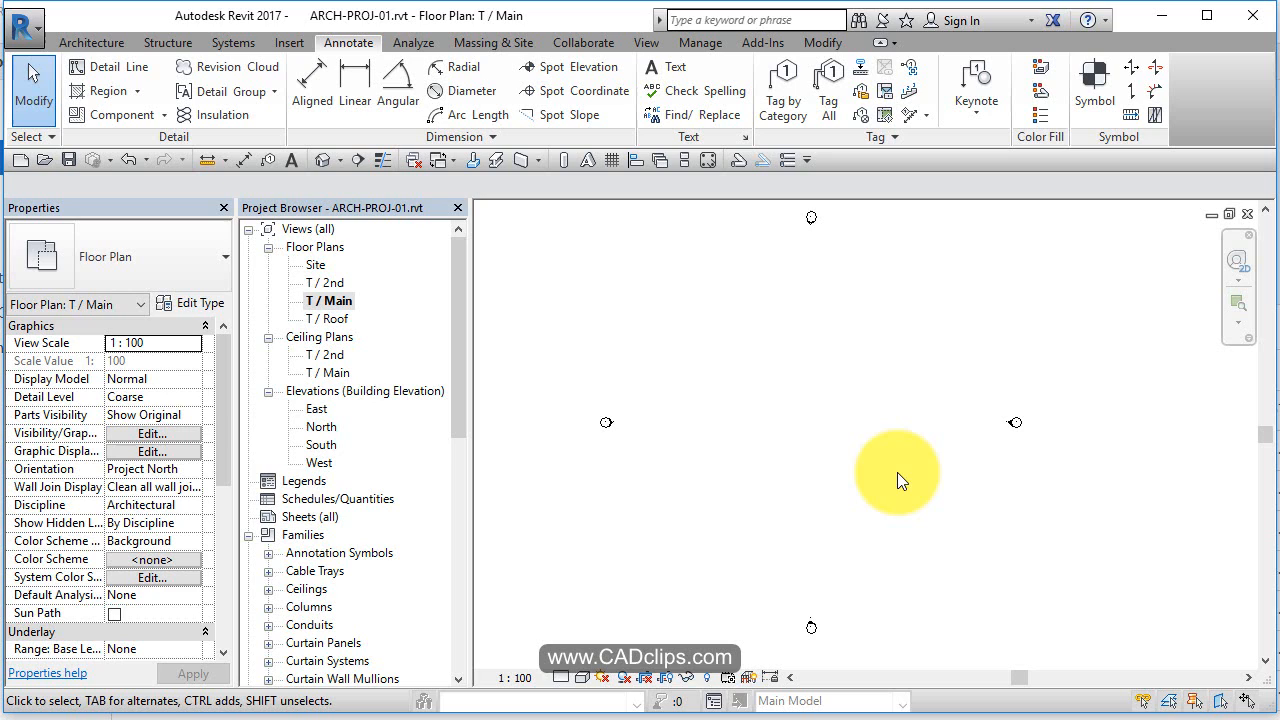
{"action": "mouse_move", "coordinate": [835, 437]}
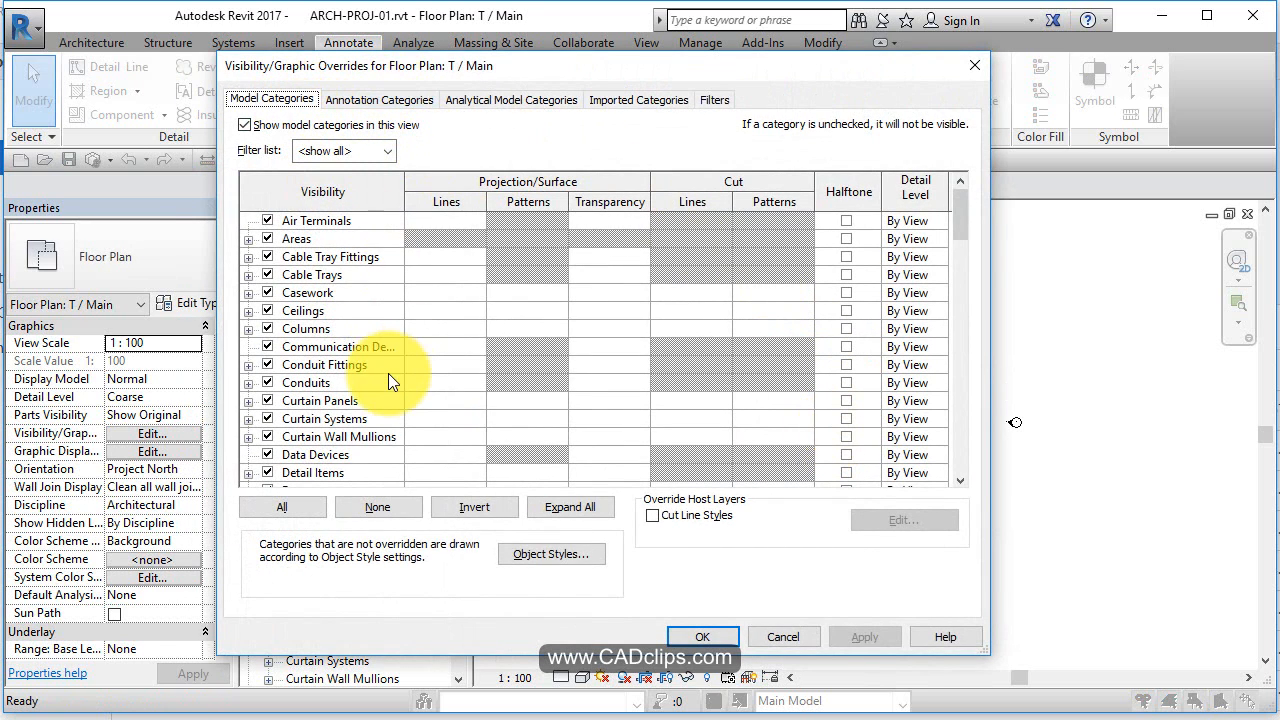
Step: Enable Project Base Point under Site in Visibility/Graphics and apply it
{"action": "scroll", "scroll_direction": "down", "scroll_amount": 3}
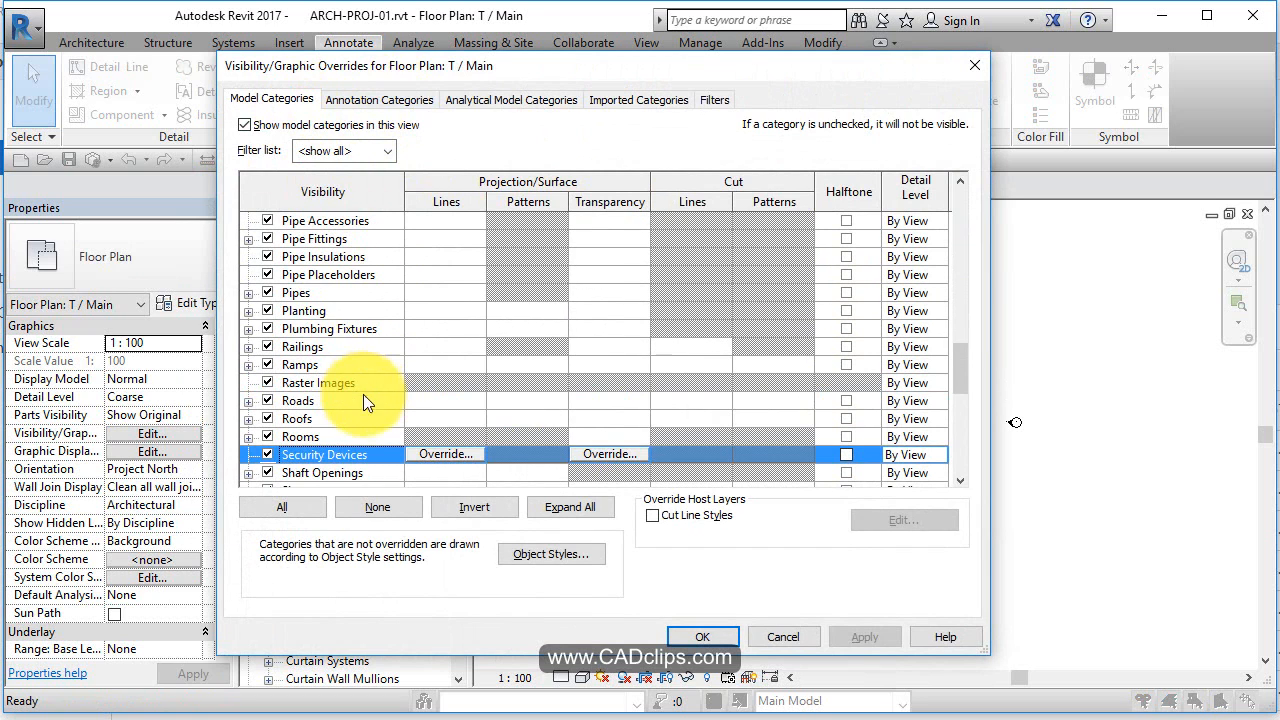
{"action": "scroll", "scroll_direction": "down", "scroll_amount": 3}
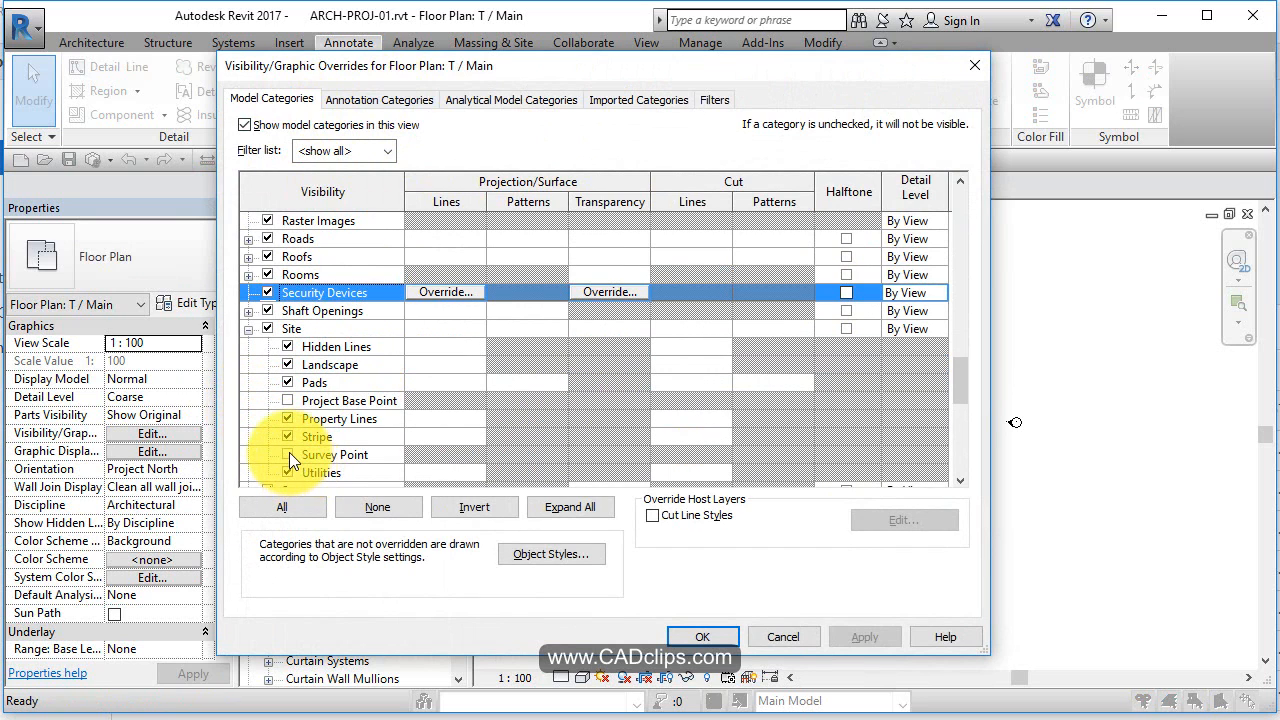
{"action": "left_click", "coordinate": [349, 400]}
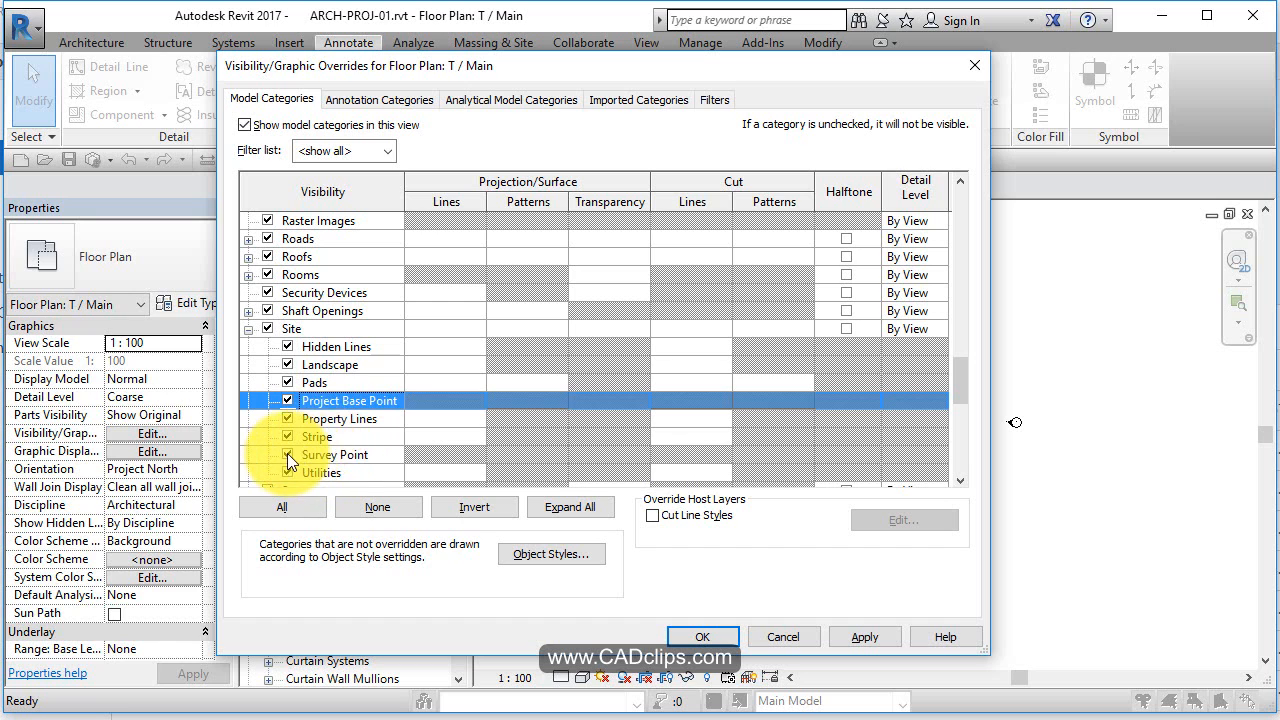
{"action": "left_click", "coordinate": [702, 637]}
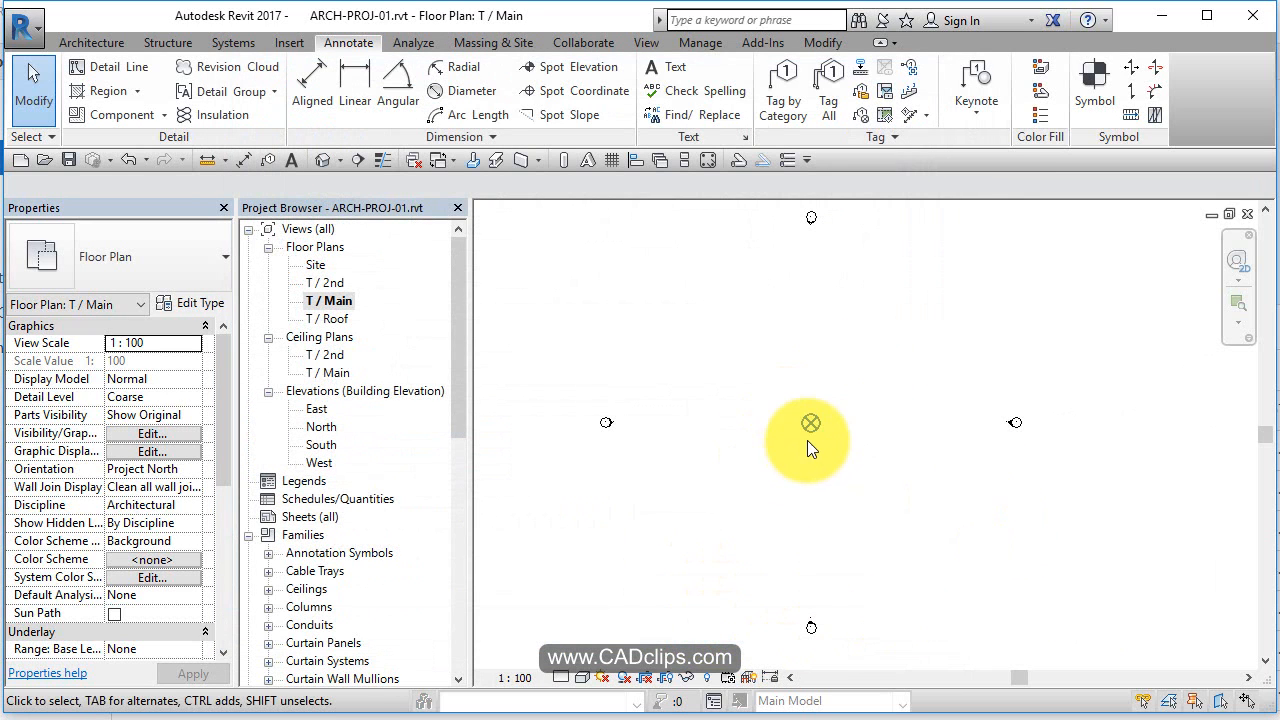
{"action": "mouse_move", "coordinate": [937, 431]}
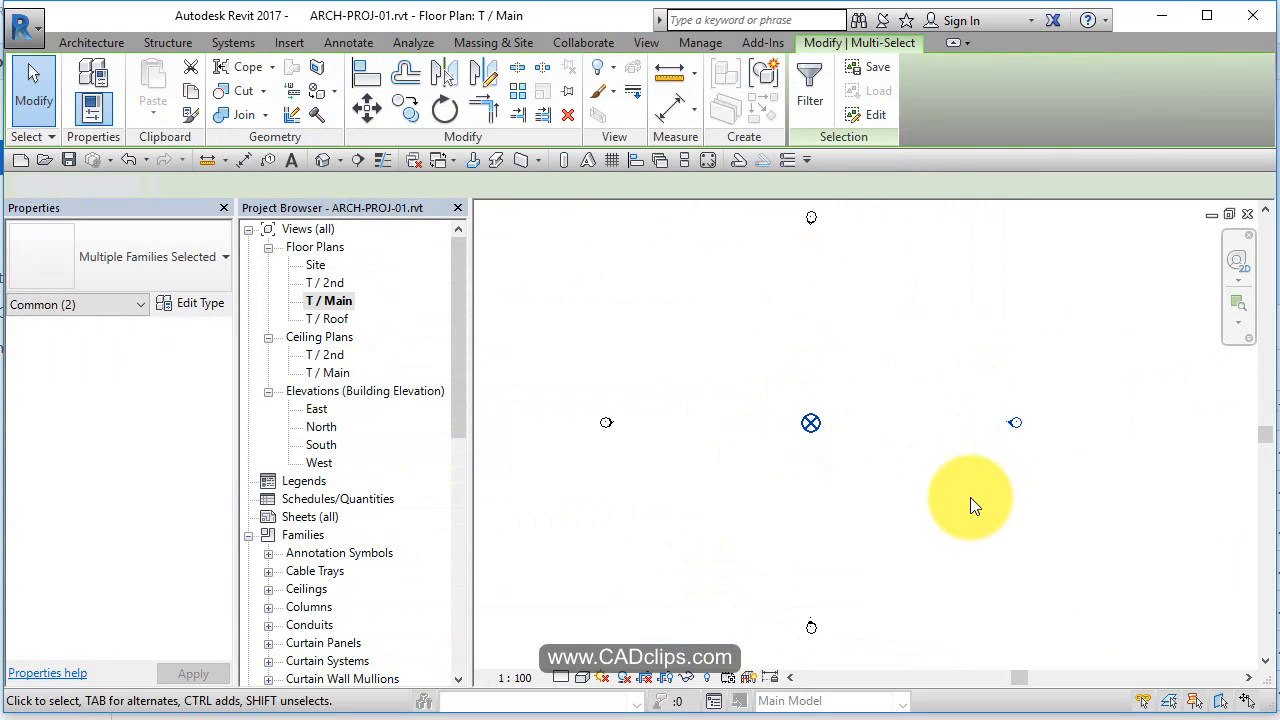
{"action": "left_click", "coordinate": [348, 42]}
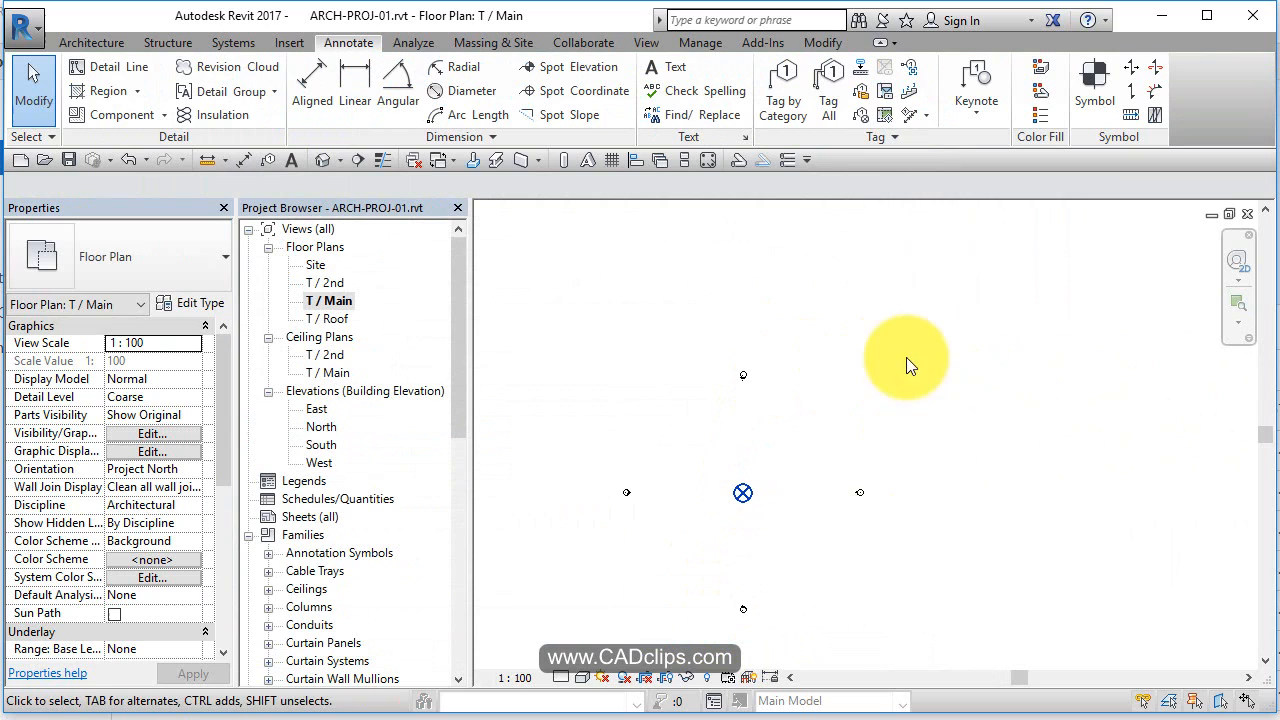